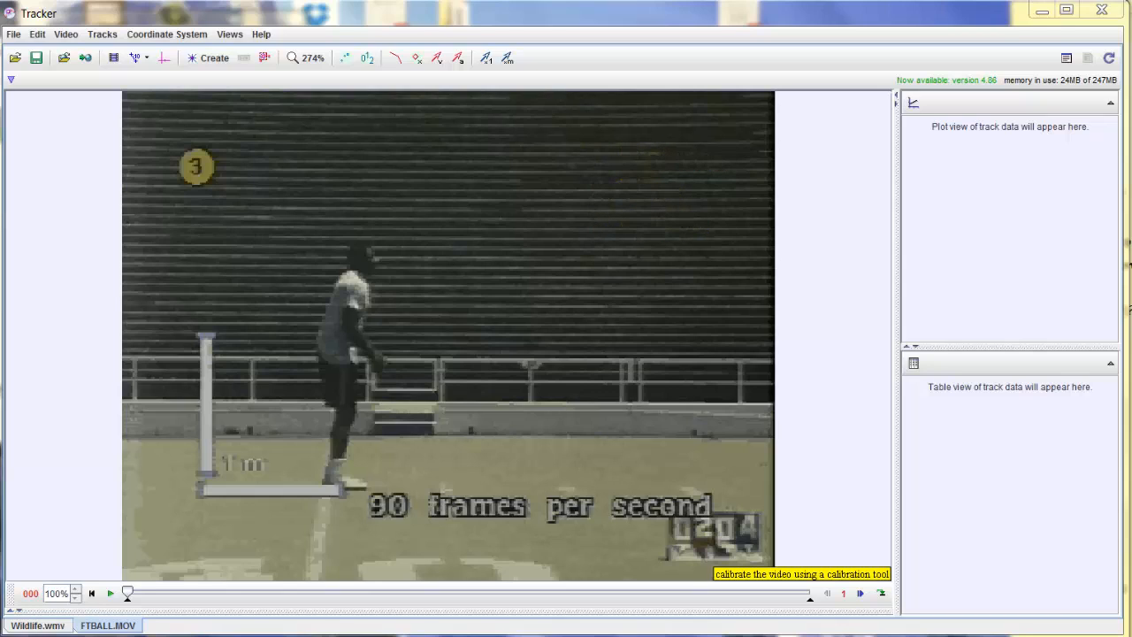
Step the clip forward to the frames where the player leaps and catches the ball by the 1 m marker
{"action": "left_click", "coordinate": [110, 591]}
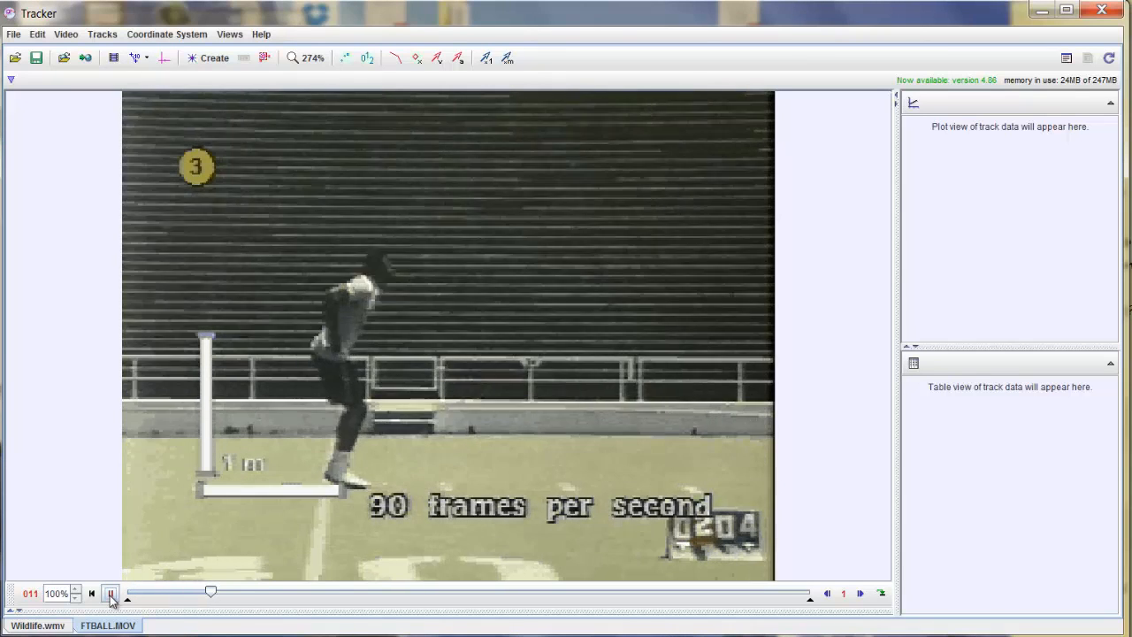
{"action": "left_click", "coordinate": [110, 591]}
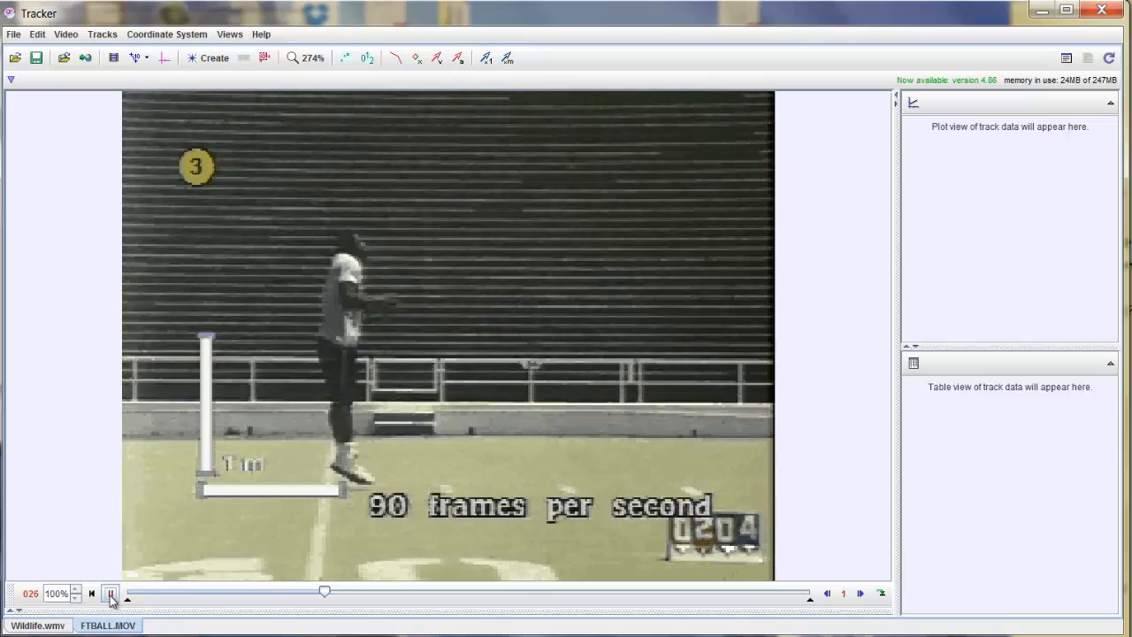
{"action": "left_click", "coordinate": [110, 594]}
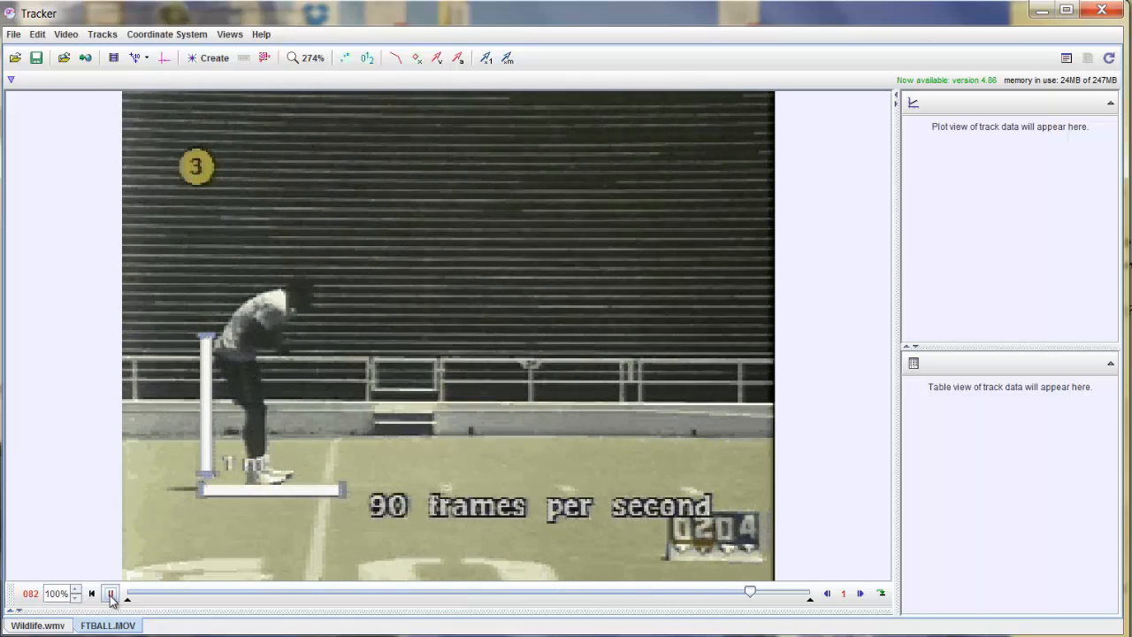
{"action": "left_click", "coordinate": [110, 593]}
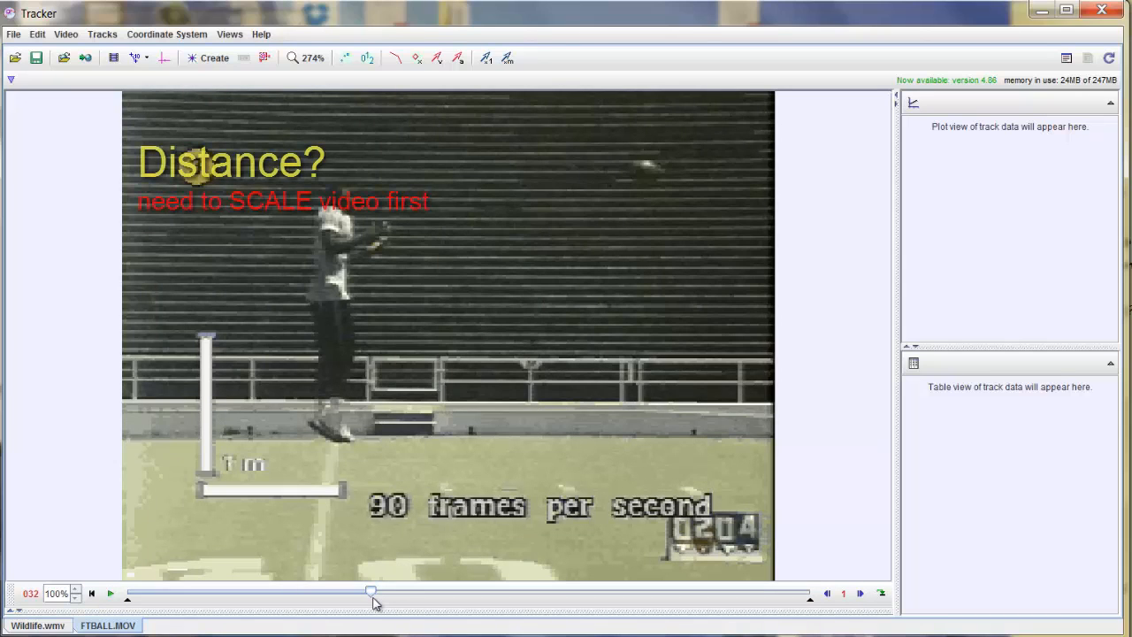
{"action": "mouse_move", "coordinate": [322, 538]}
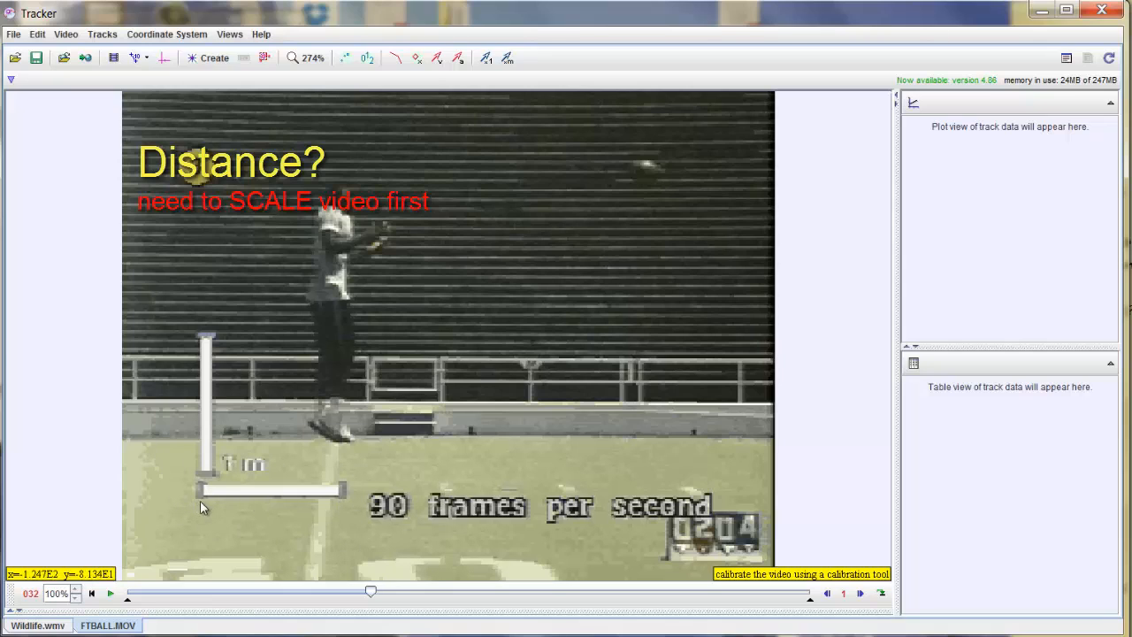
{"action": "mouse_move", "coordinate": [219, 509]}
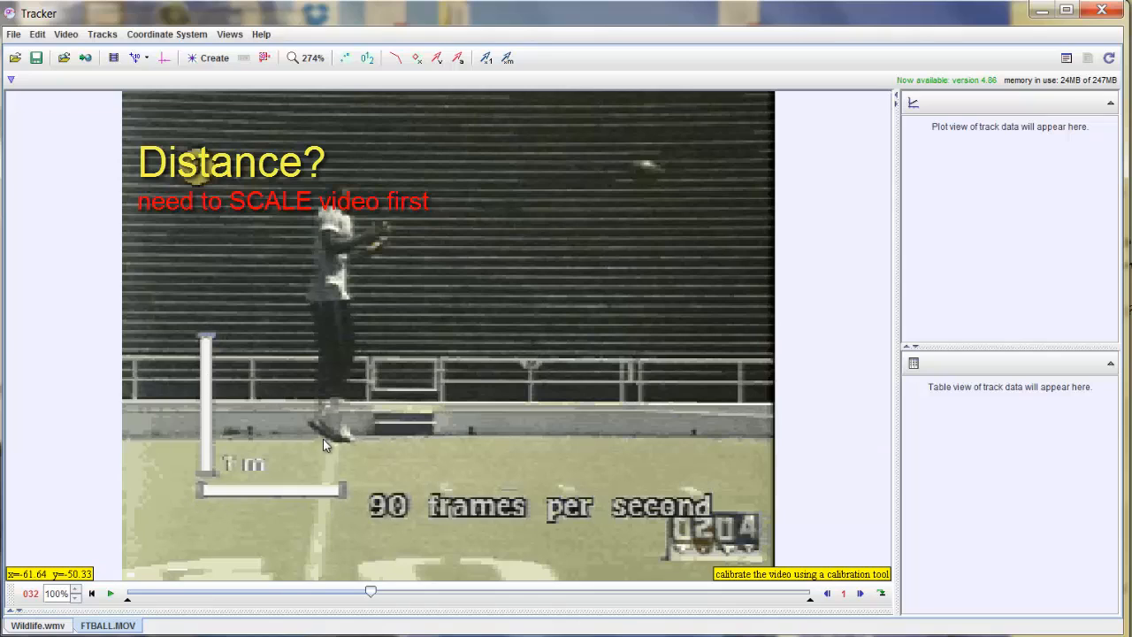
{"action": "mouse_move", "coordinate": [382, 283]}
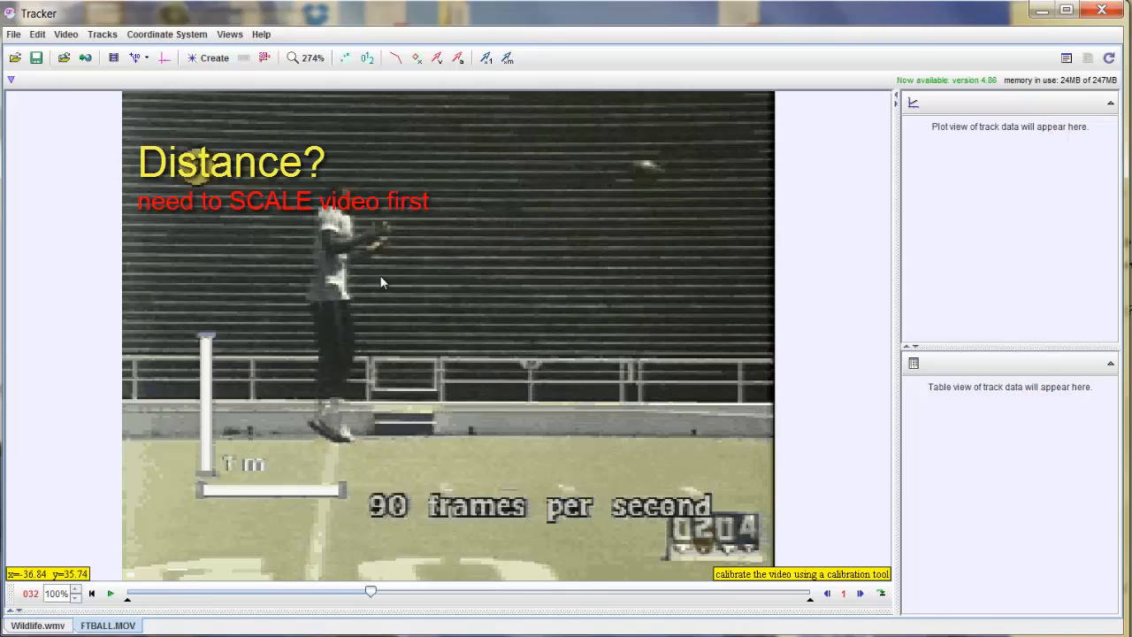
{"action": "mouse_move", "coordinate": [326, 293]}
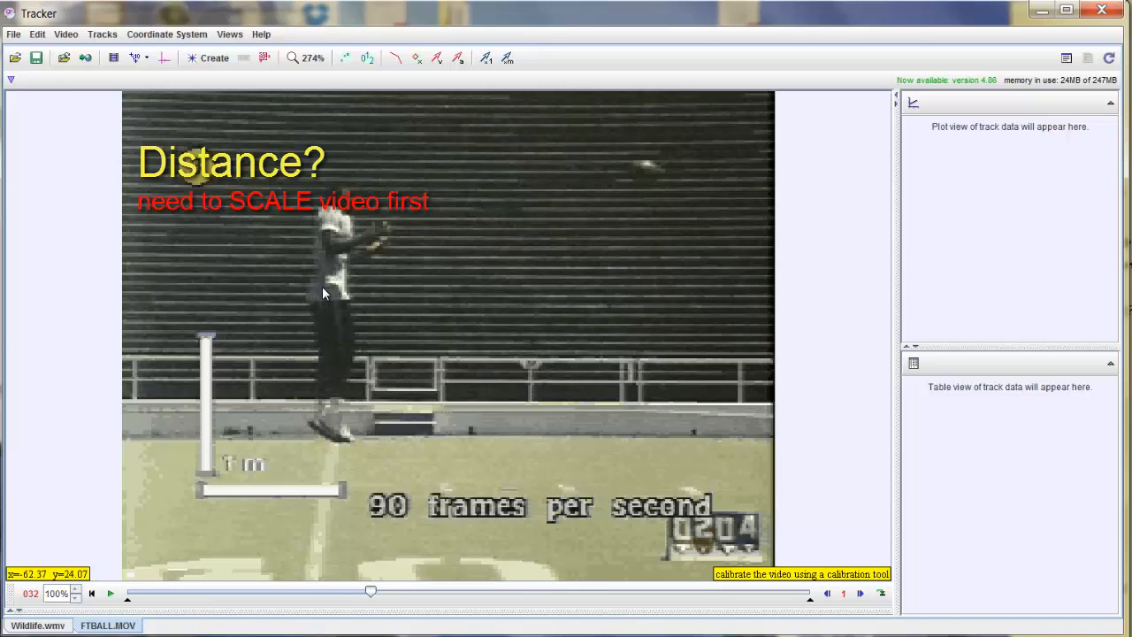
{"action": "mouse_move", "coordinate": [346, 322]}
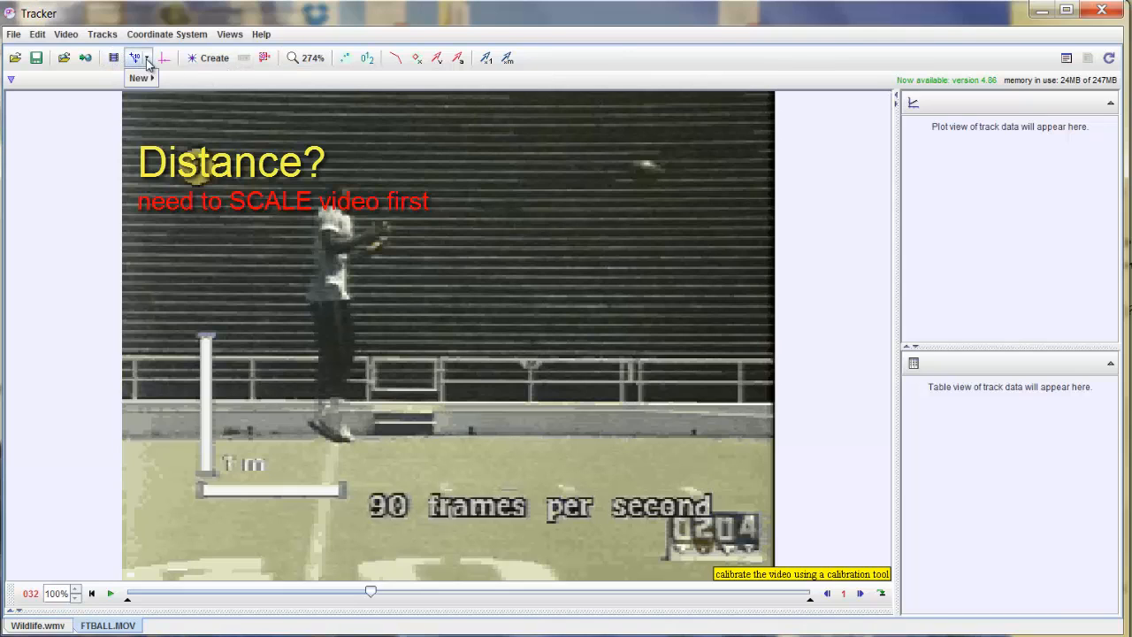
Add a new calibration stick to the video and select it
{"action": "left_click", "coordinate": [138, 58]}
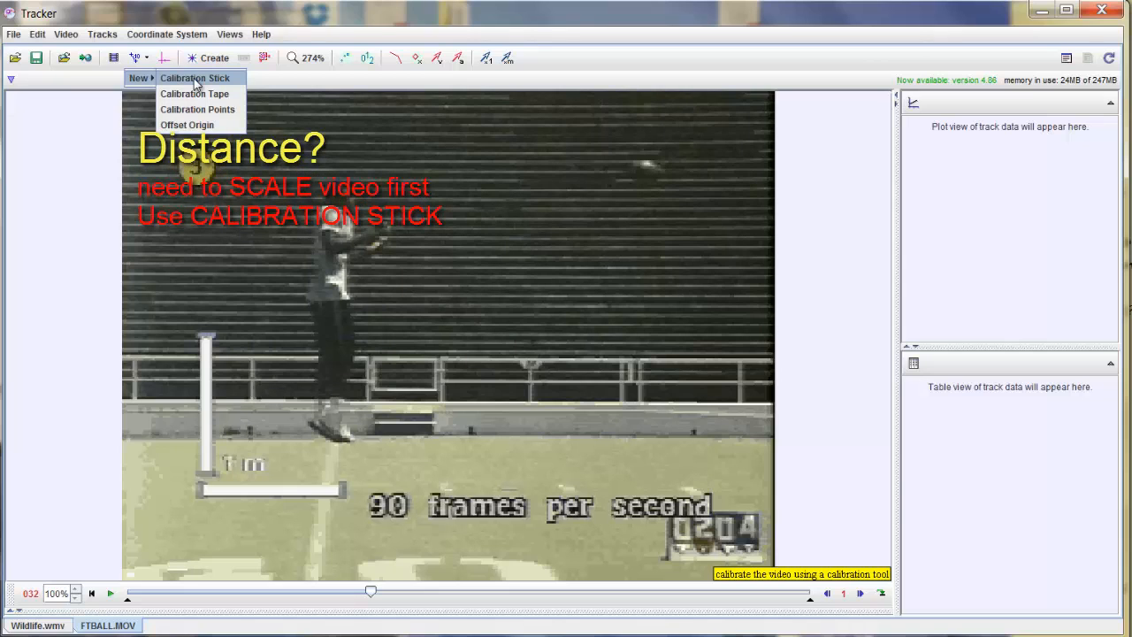
{"action": "left_click", "coordinate": [195, 78]}
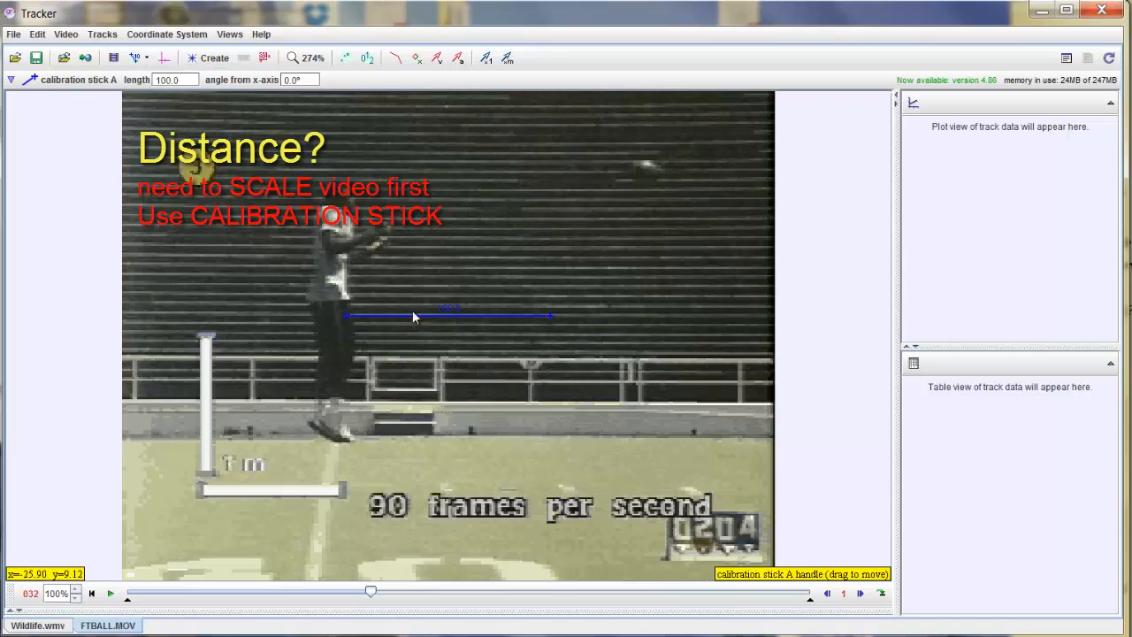
{"action": "left_click", "coordinate": [416, 316]}
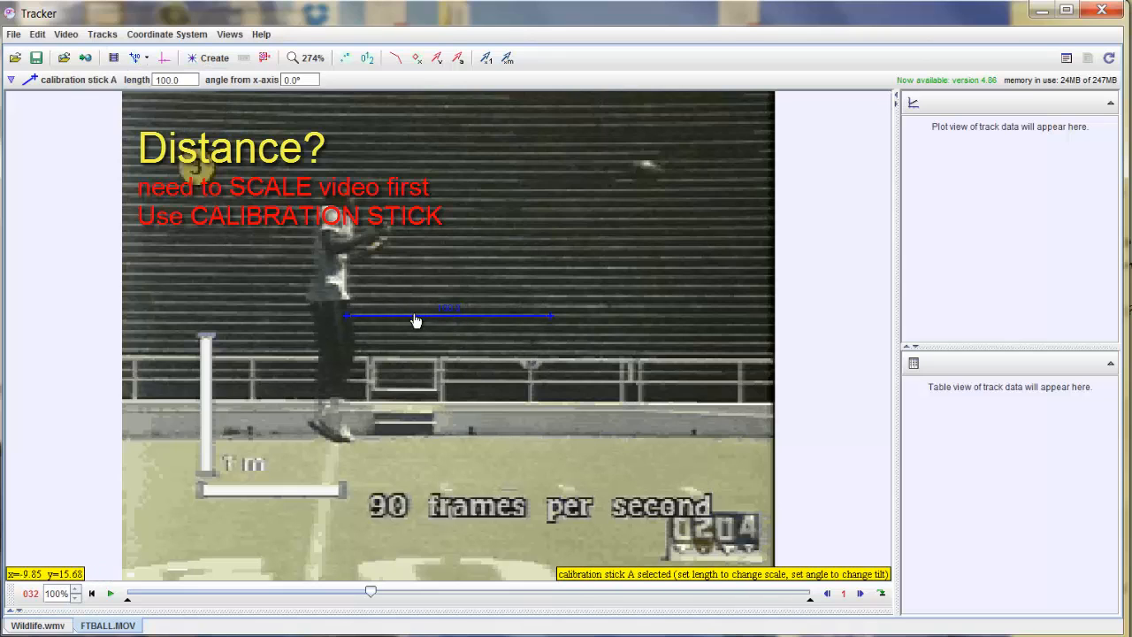
{"action": "mouse_move", "coordinate": [453, 315]}
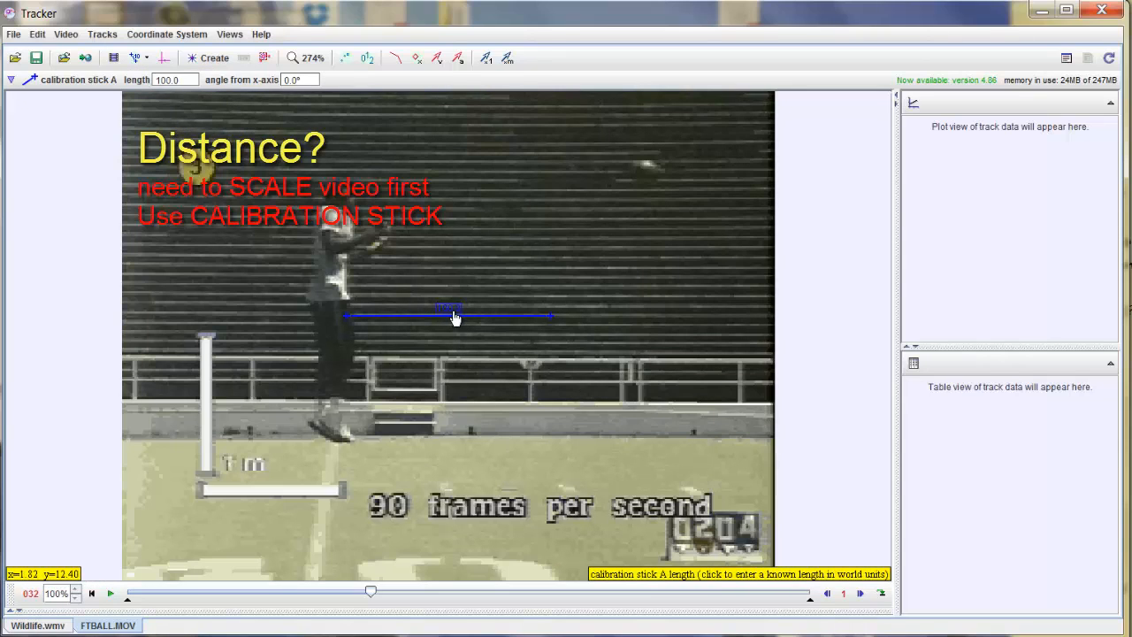
{"action": "left_click", "coordinate": [452, 317]}
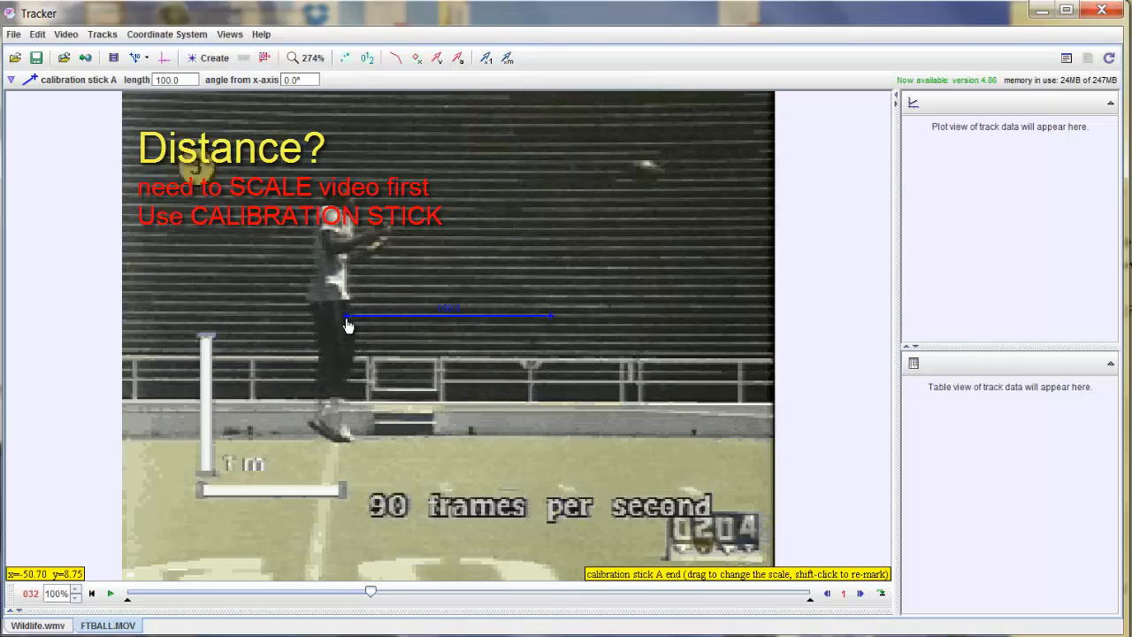
Stand the stick upright along the 1 m marker, its ends on the marker's base and top
{"action": "left_click_drag", "start_coordinate": [346, 316], "coordinate": [244, 439]}
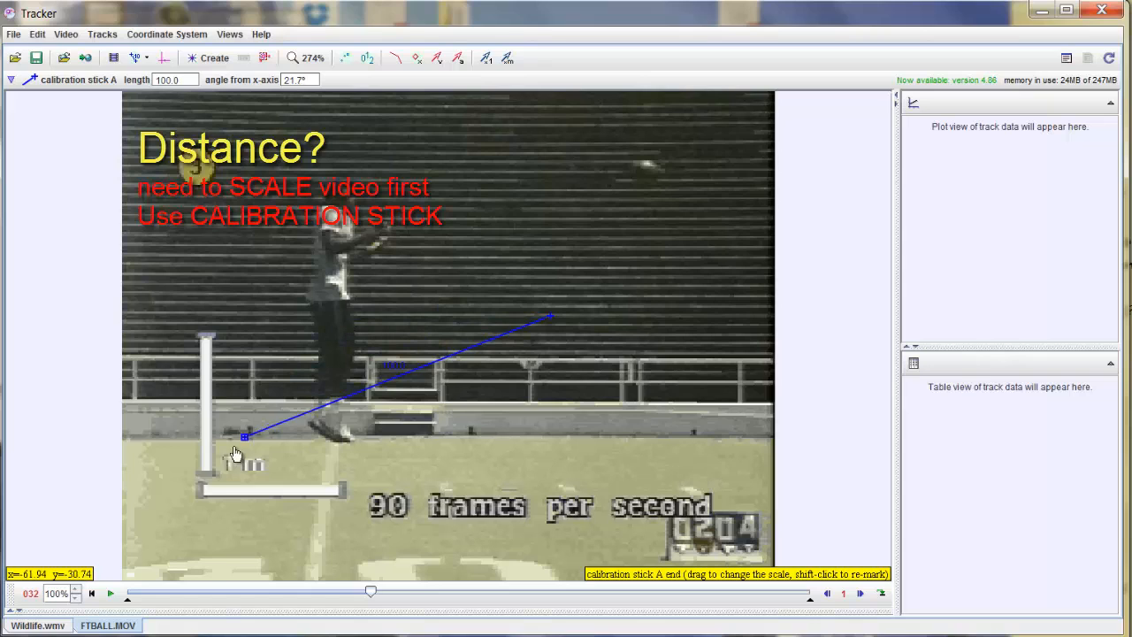
{"action": "left_click_drag", "start_coordinate": [244, 438], "coordinate": [205, 469]}
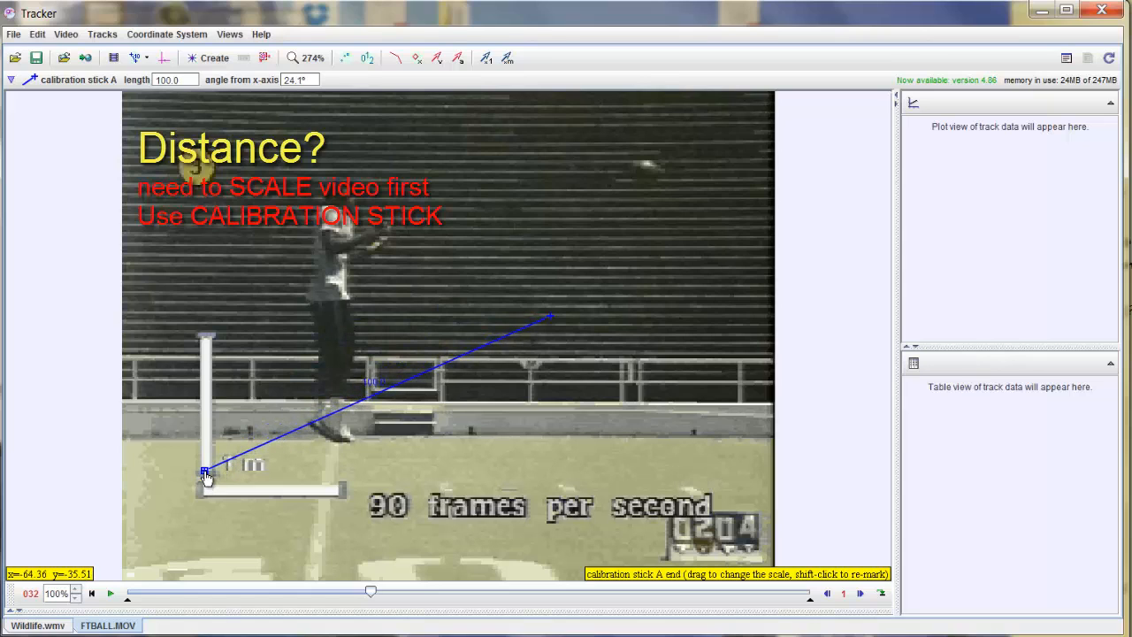
{"action": "left_click_drag", "start_coordinate": [552, 315], "coordinate": [552, 321]}
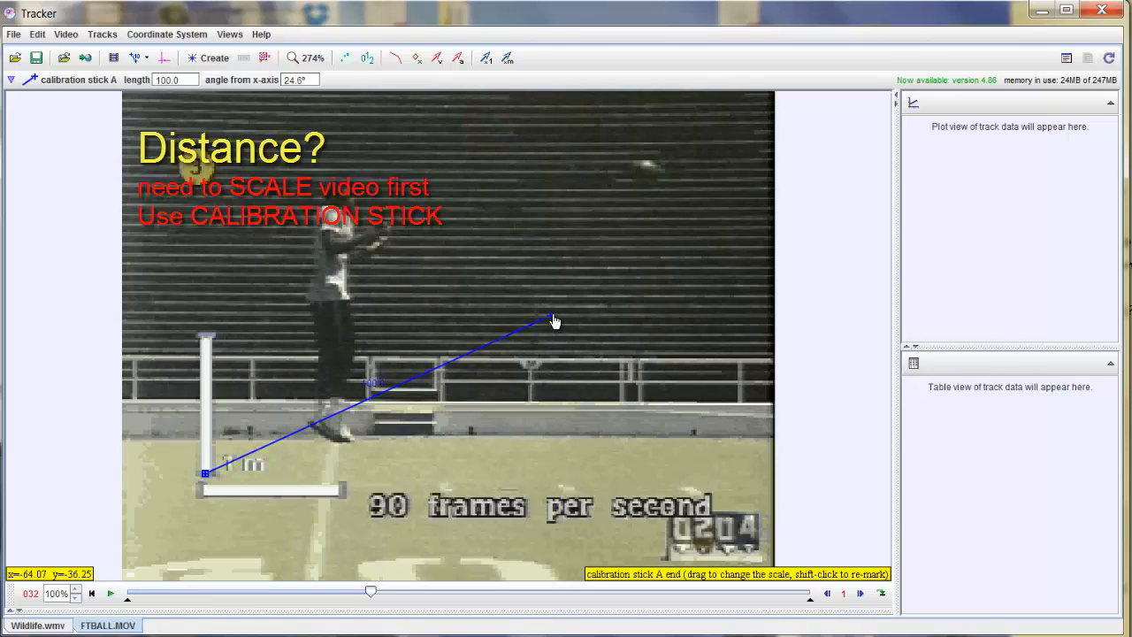
{"action": "left_click_drag", "start_coordinate": [552, 322], "coordinate": [205, 343]}
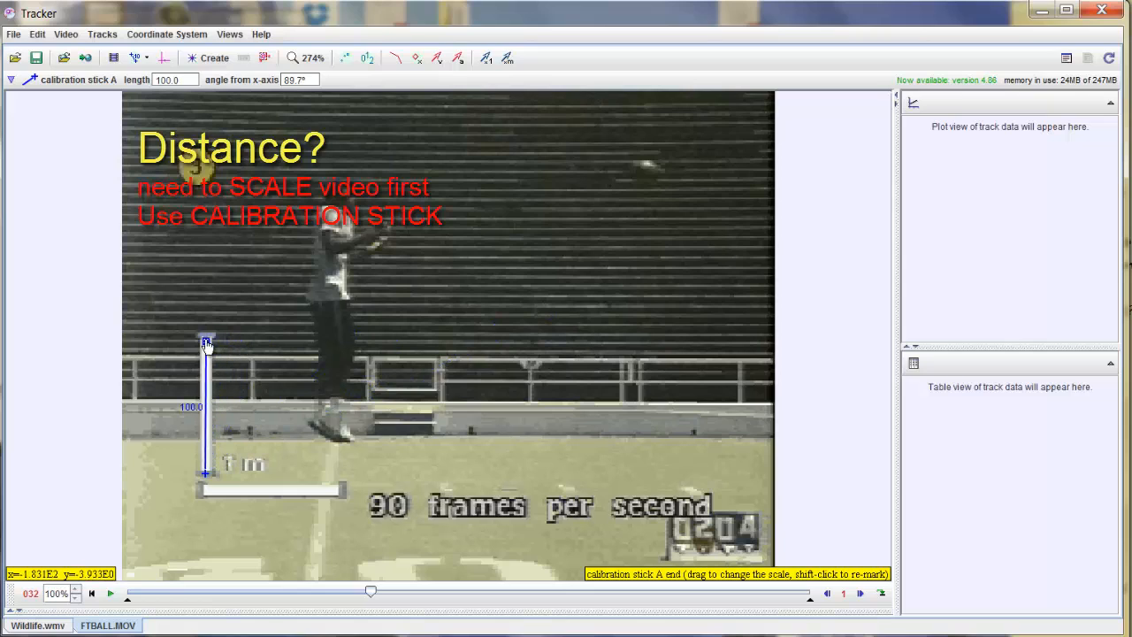
{"action": "left_click_drag", "start_coordinate": [205, 343], "coordinate": [209, 339]}
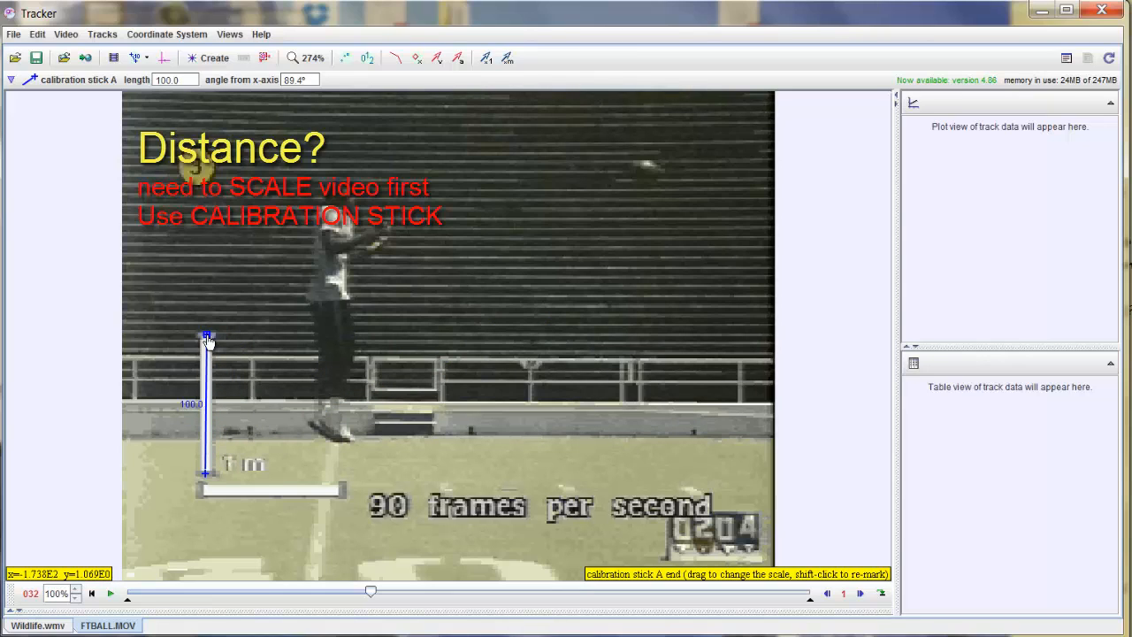
{"action": "left_click_drag", "start_coordinate": [209, 340], "coordinate": [209, 340]}
{"action": "type", "text": "1.000"}
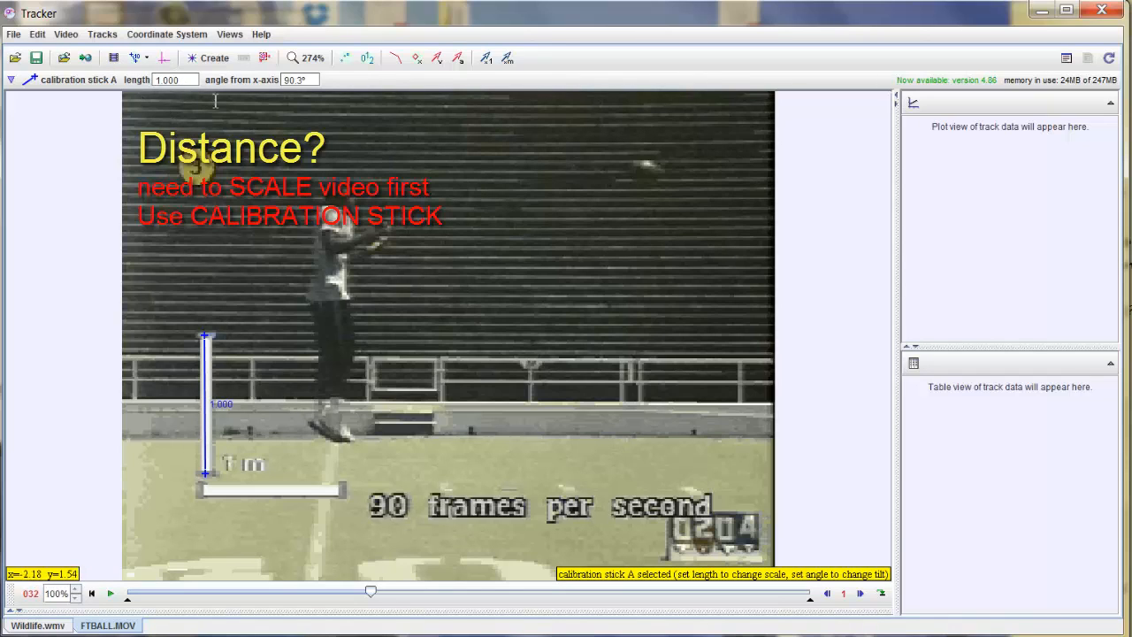
{"action": "mouse_move", "coordinate": [313, 269]}
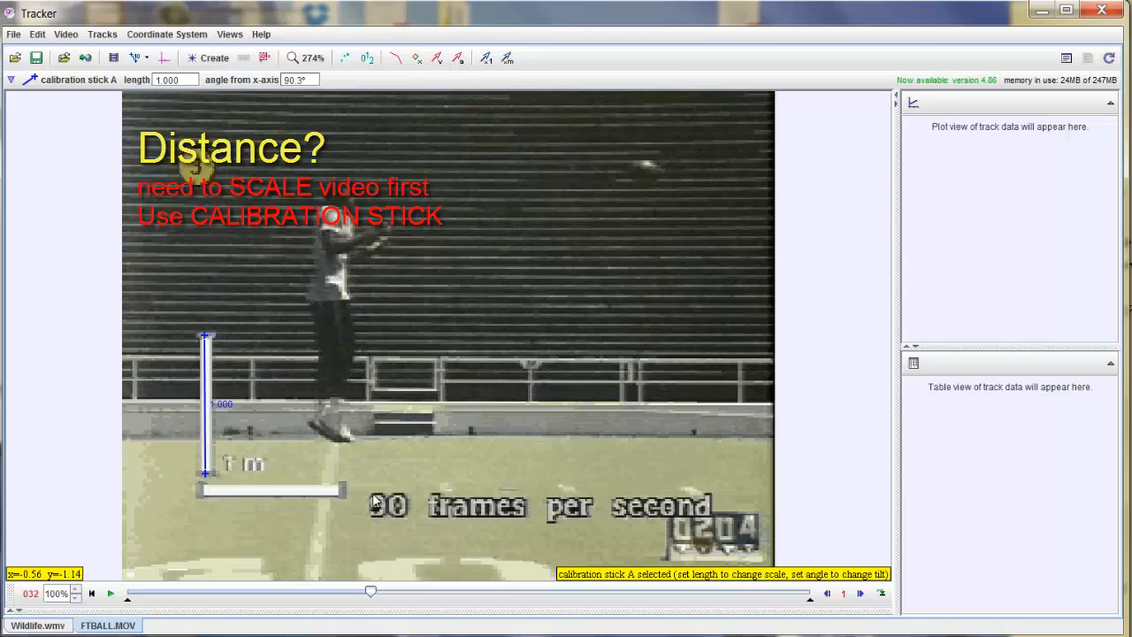
{"action": "mouse_move", "coordinate": [384, 118]}
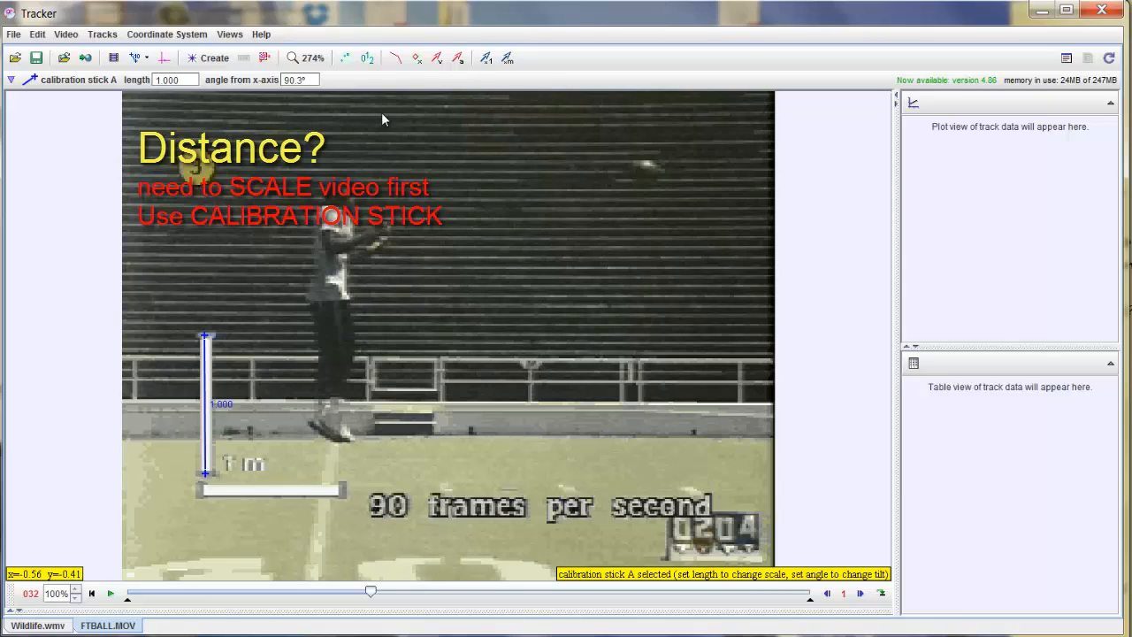
{"action": "mouse_move", "coordinate": [655, 209]}
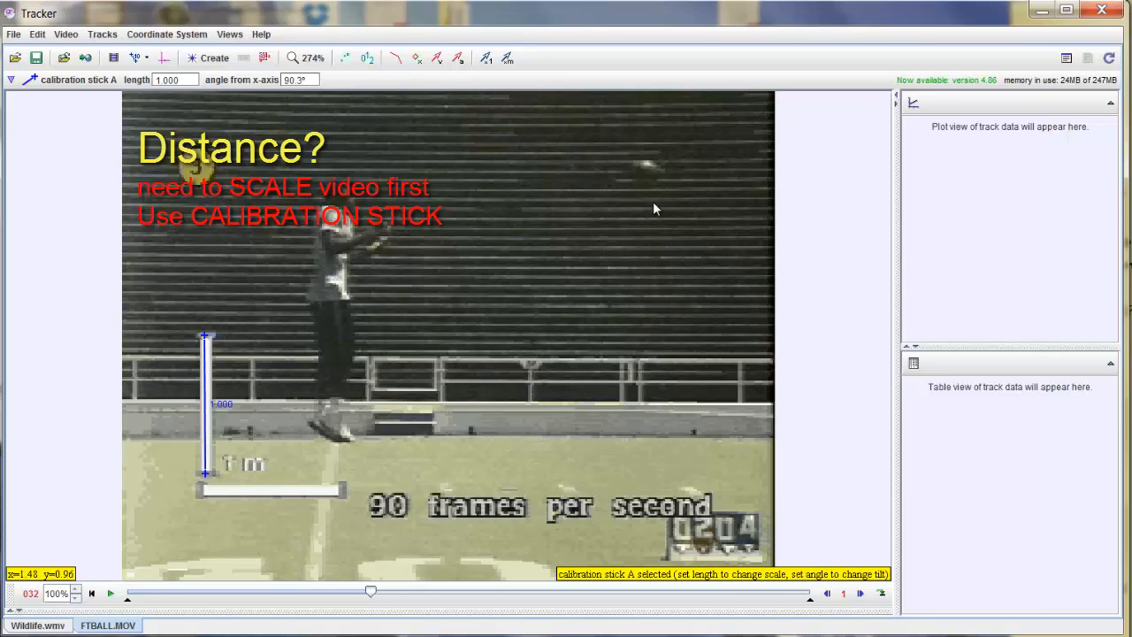
{"action": "mouse_move", "coordinate": [651, 191]}
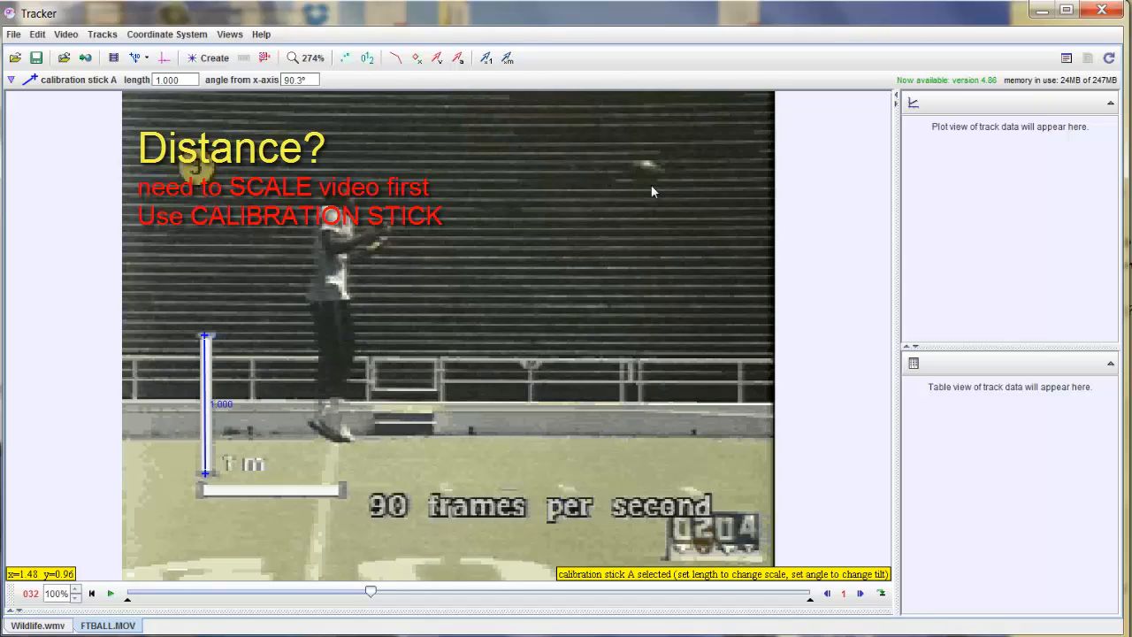
{"action": "mouse_move", "coordinate": [655, 182]}
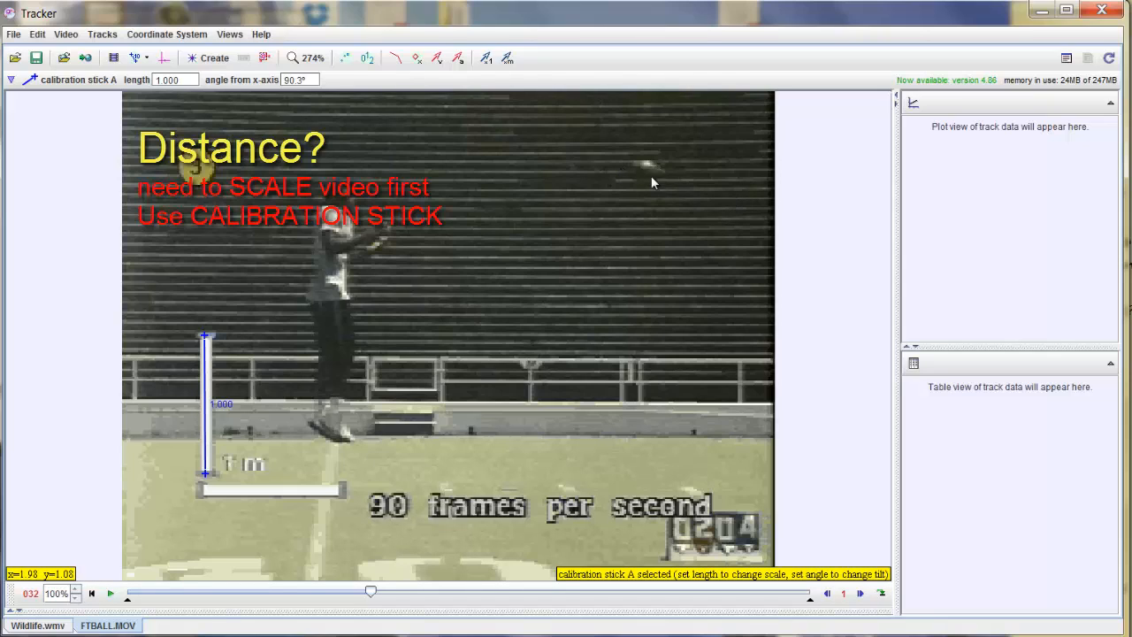
{"action": "mouse_move", "coordinate": [335, 232]}
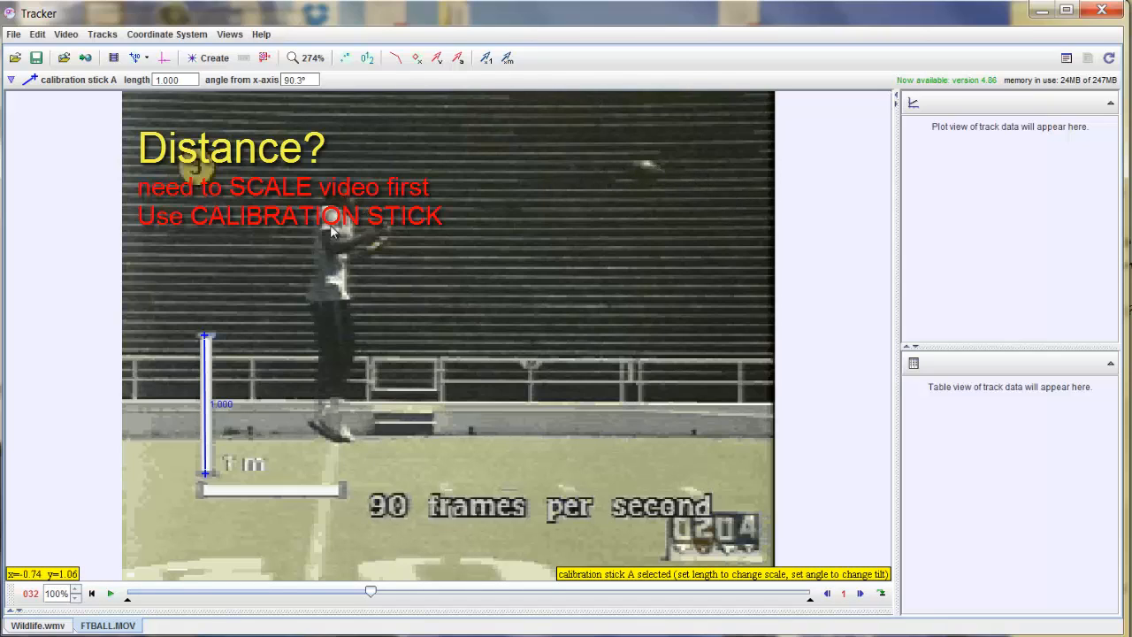
{"action": "mouse_move", "coordinate": [322, 407]}
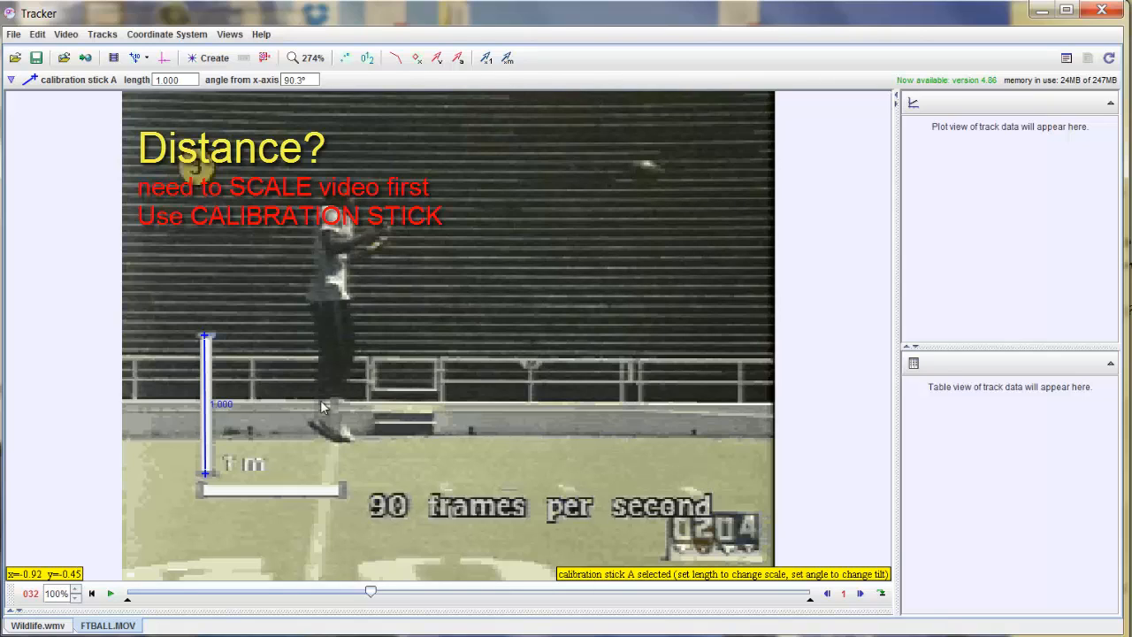
{"action": "mouse_move", "coordinate": [440, 396]}
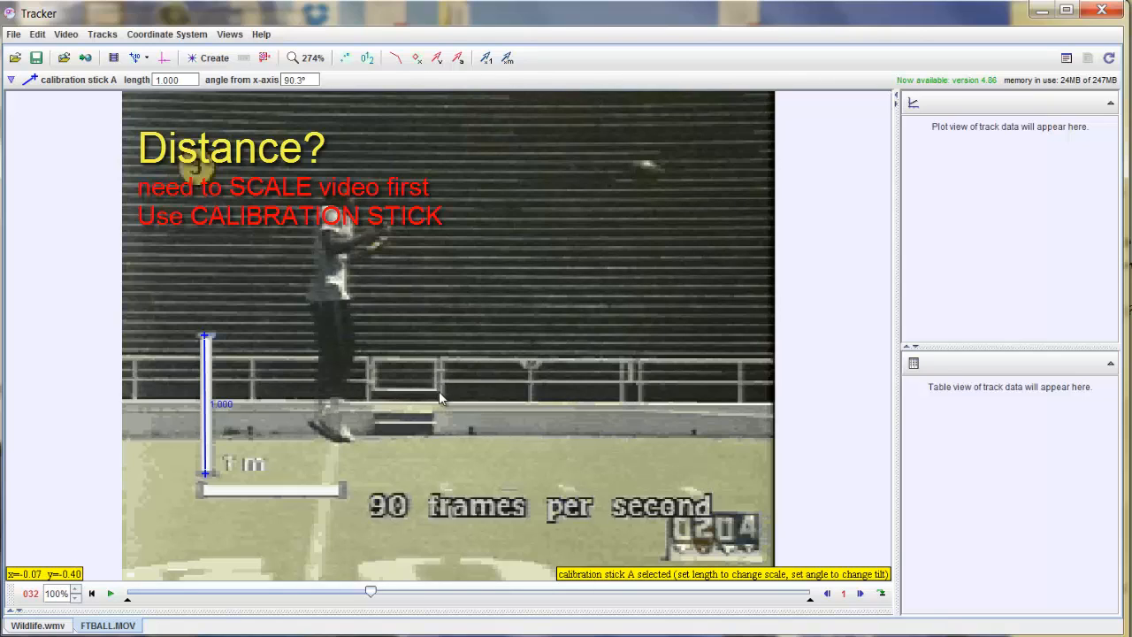
{"action": "mouse_move", "coordinate": [431, 396]}
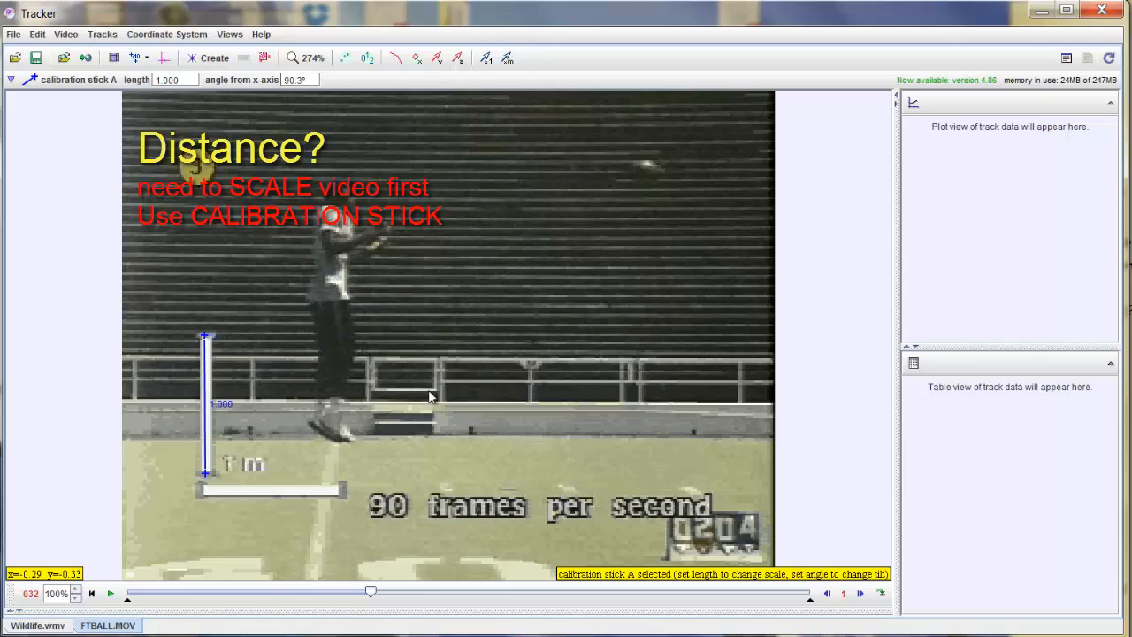
{"action": "mouse_move", "coordinate": [492, 410]}
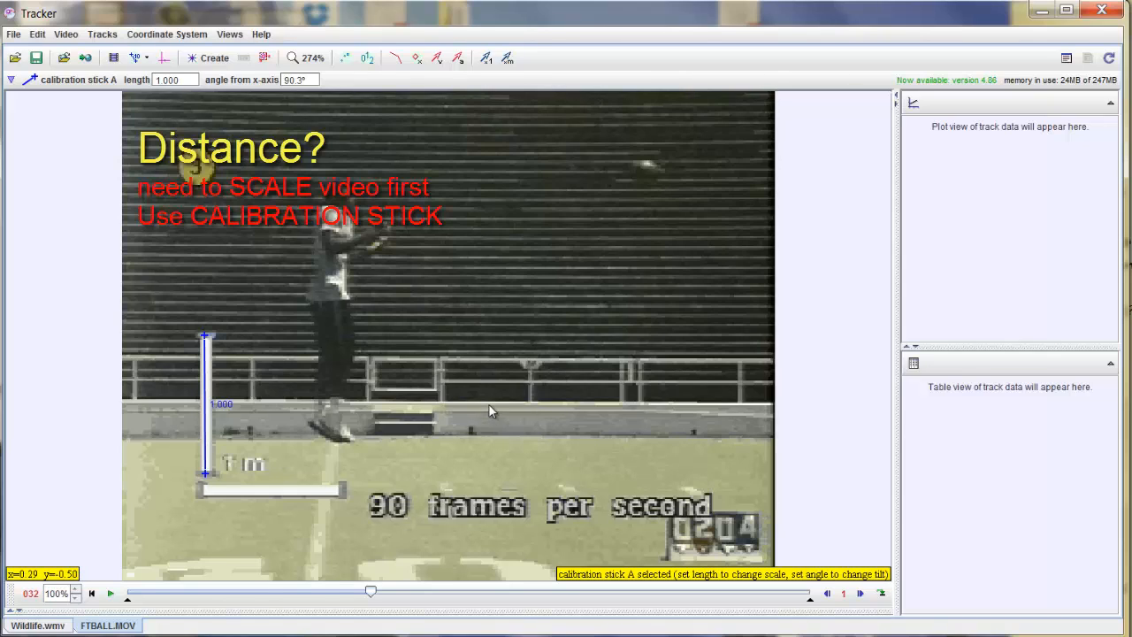
{"action": "mouse_move", "coordinate": [396, 204]}
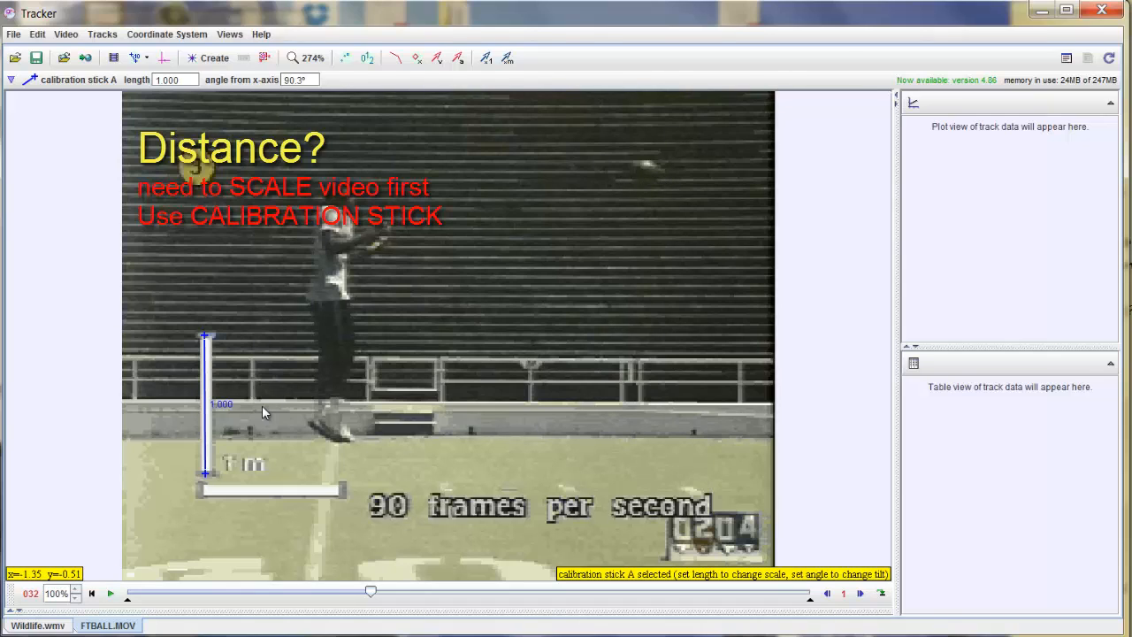
{"action": "mouse_move", "coordinate": [364, 367]}
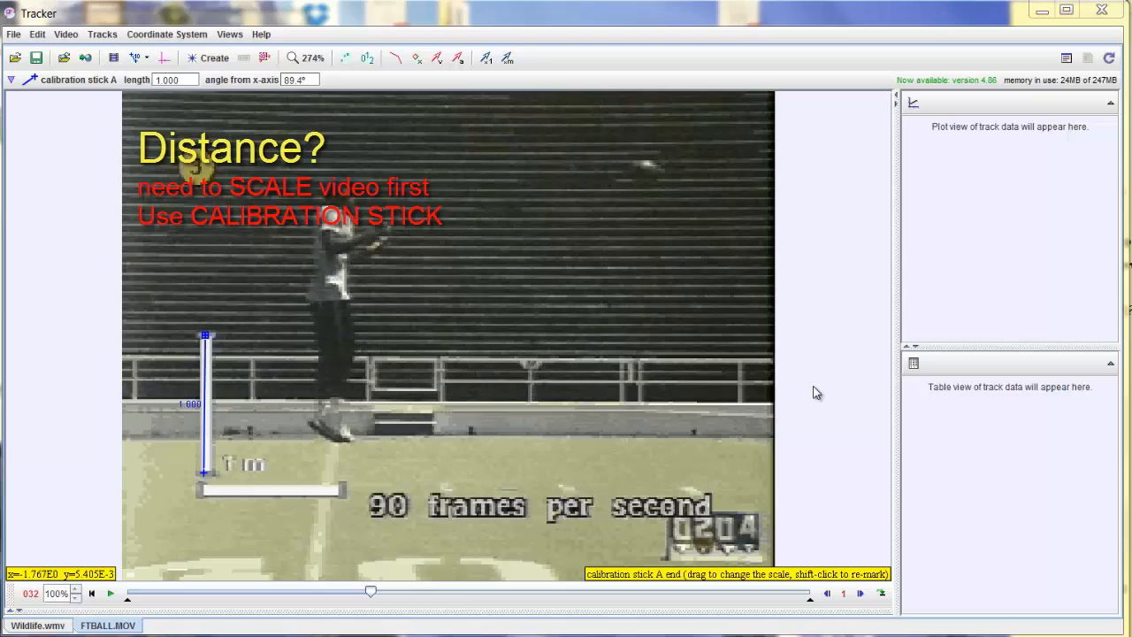
{"action": "mouse_move", "coordinate": [538, 271]}
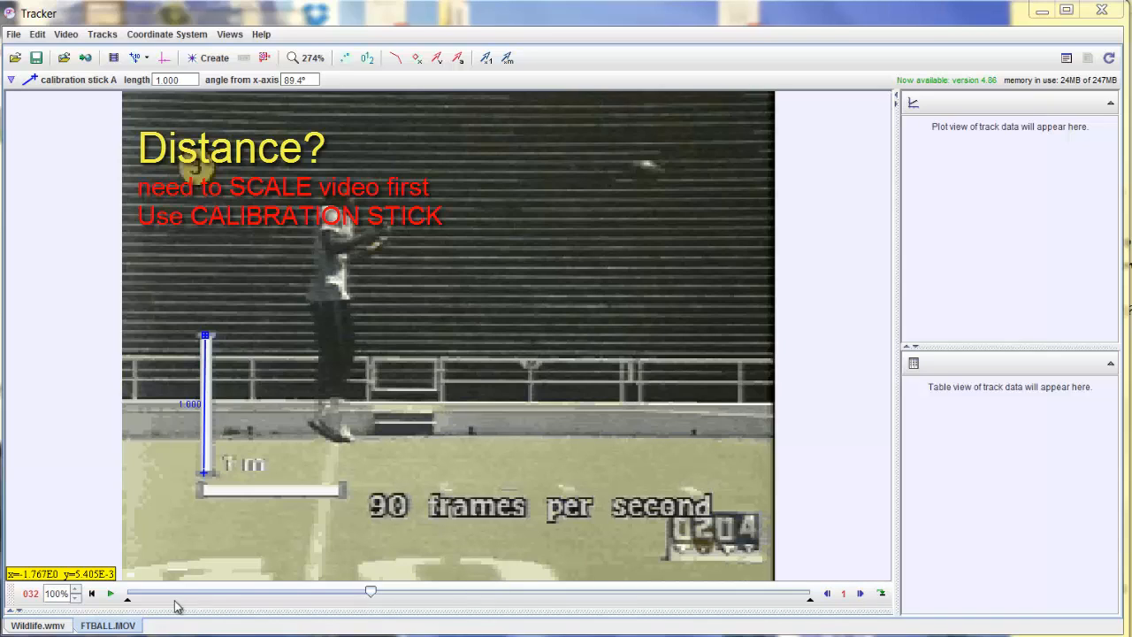
{"action": "mouse_move", "coordinate": [621, 605]}
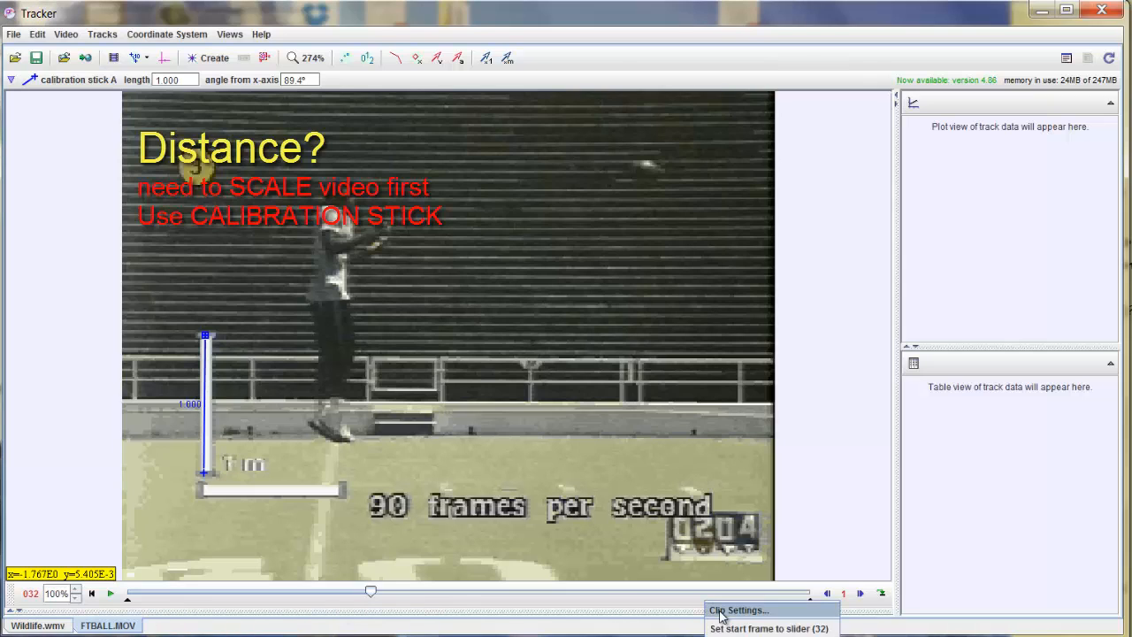
Set the clip's frame rate to 90.00 frames per second in Clip Settings and confirm
{"action": "left_click", "coordinate": [736, 611]}
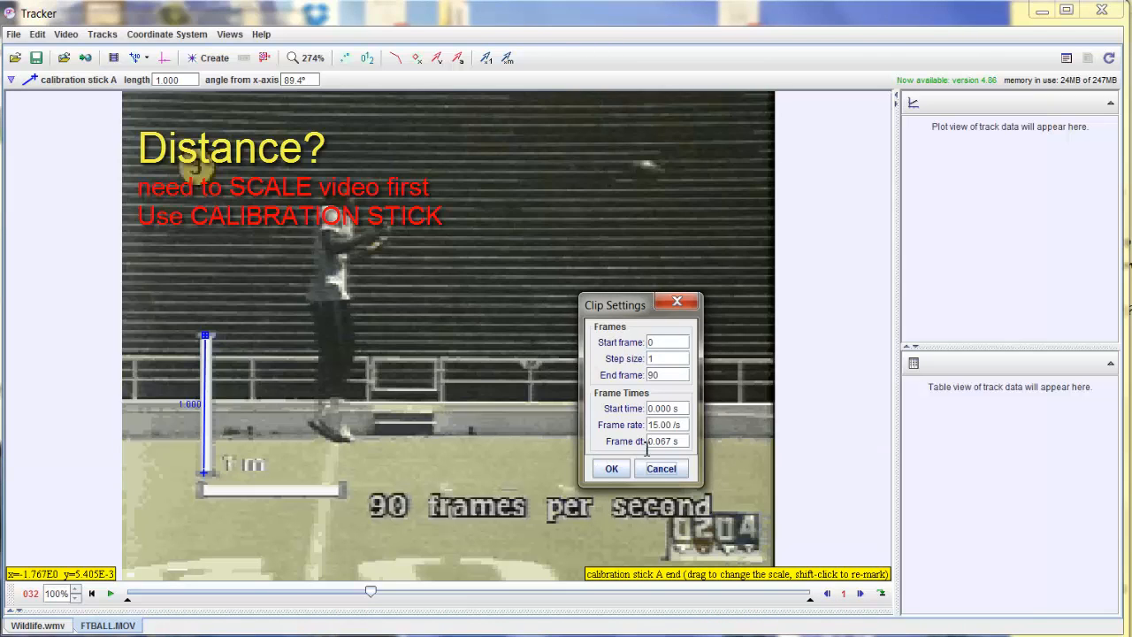
{"action": "mouse_move", "coordinate": [675, 425]}
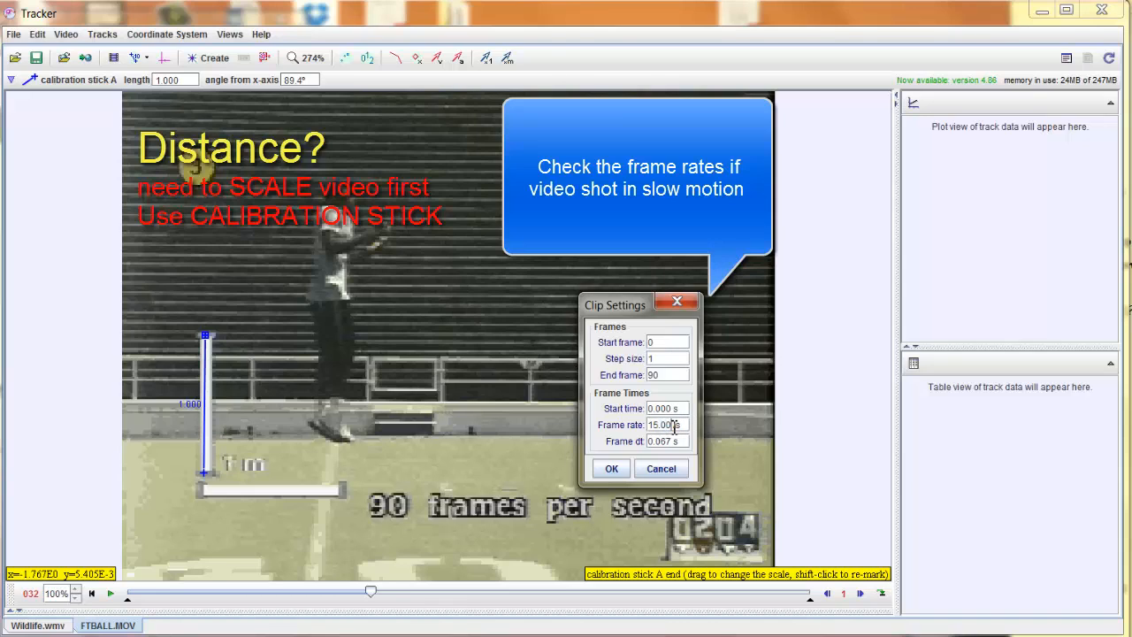
{"action": "type", "text": "90.00"}
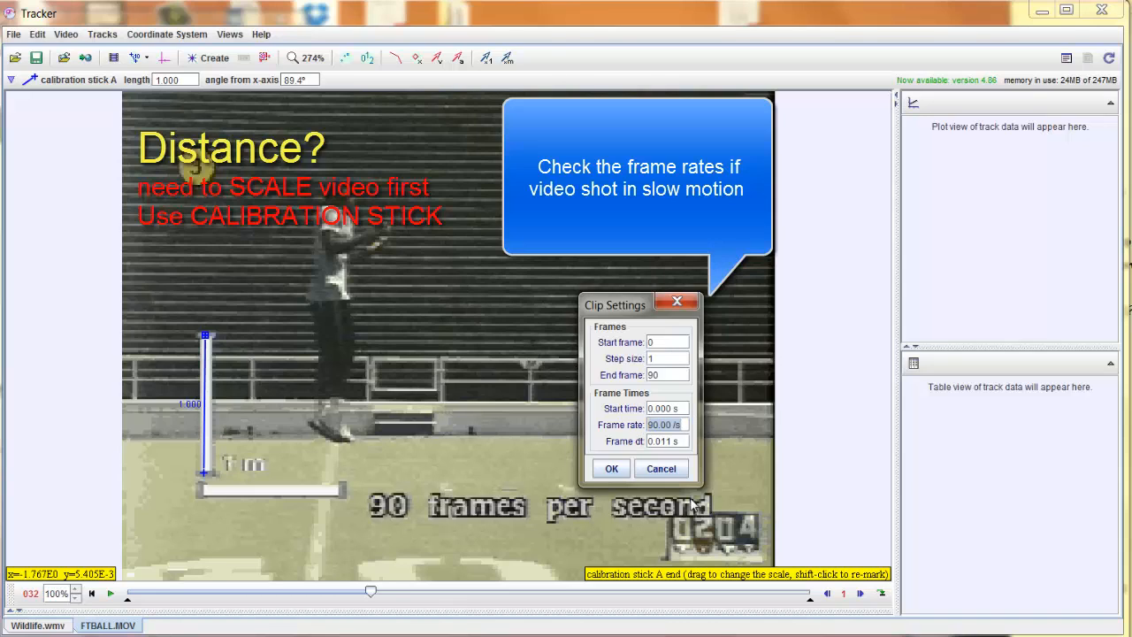
{"action": "left_click", "coordinate": [610, 467]}
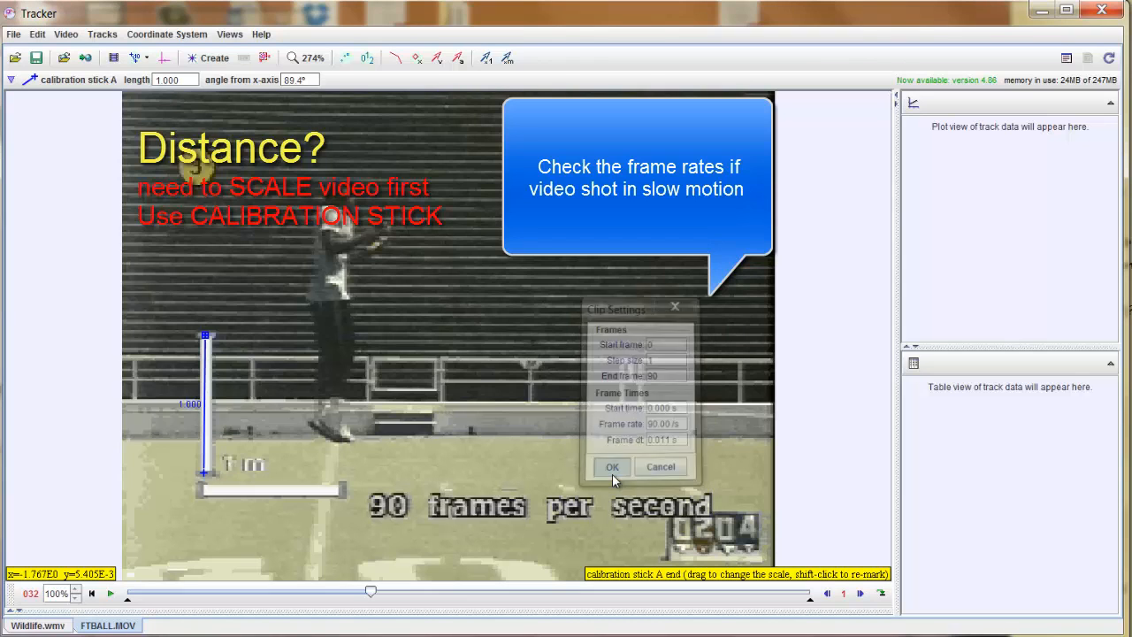
{"action": "left_click", "coordinate": [612, 467]}
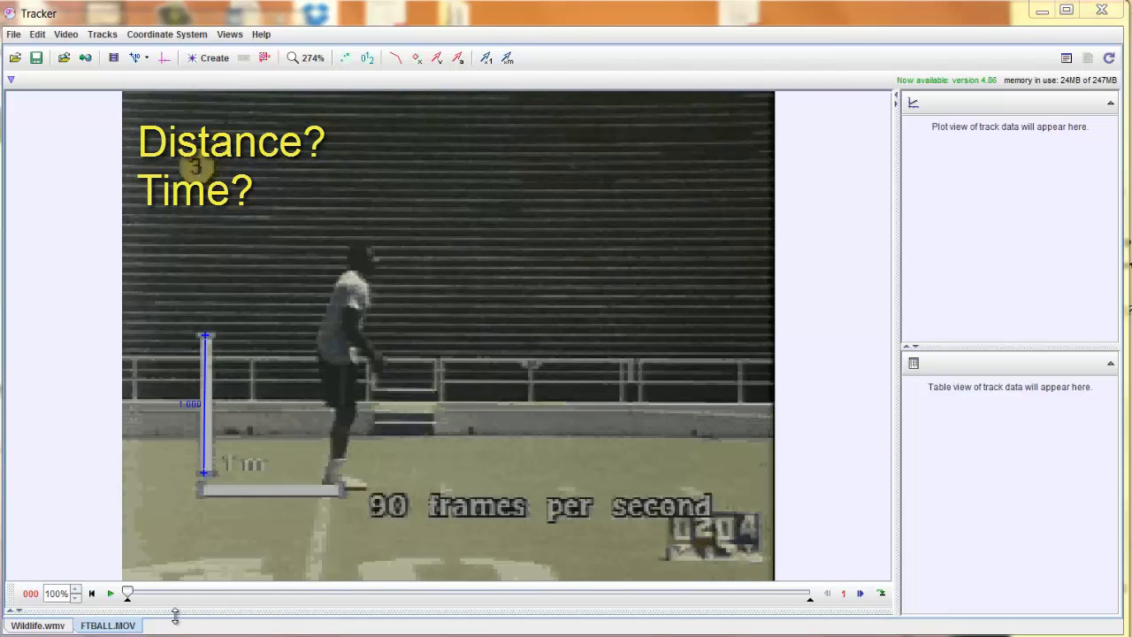
{"action": "mouse_move", "coordinate": [131, 605]}
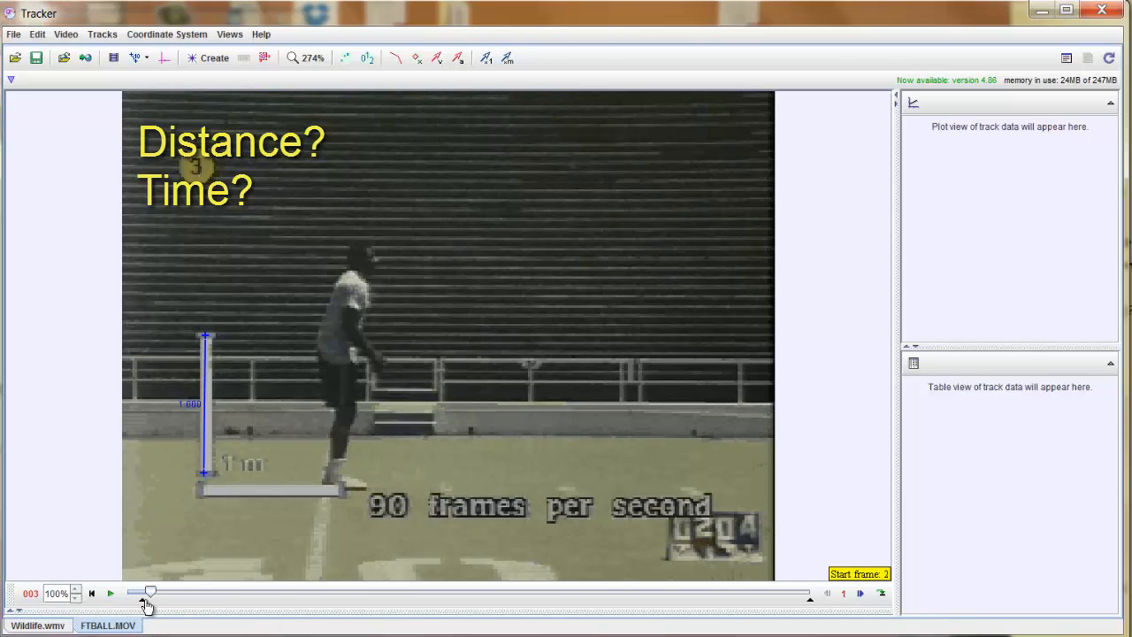
Move the clip's start frame along the slider to frame 31
{"action": "left_click_drag", "start_coordinate": [148, 591], "coordinate": [188, 590]}
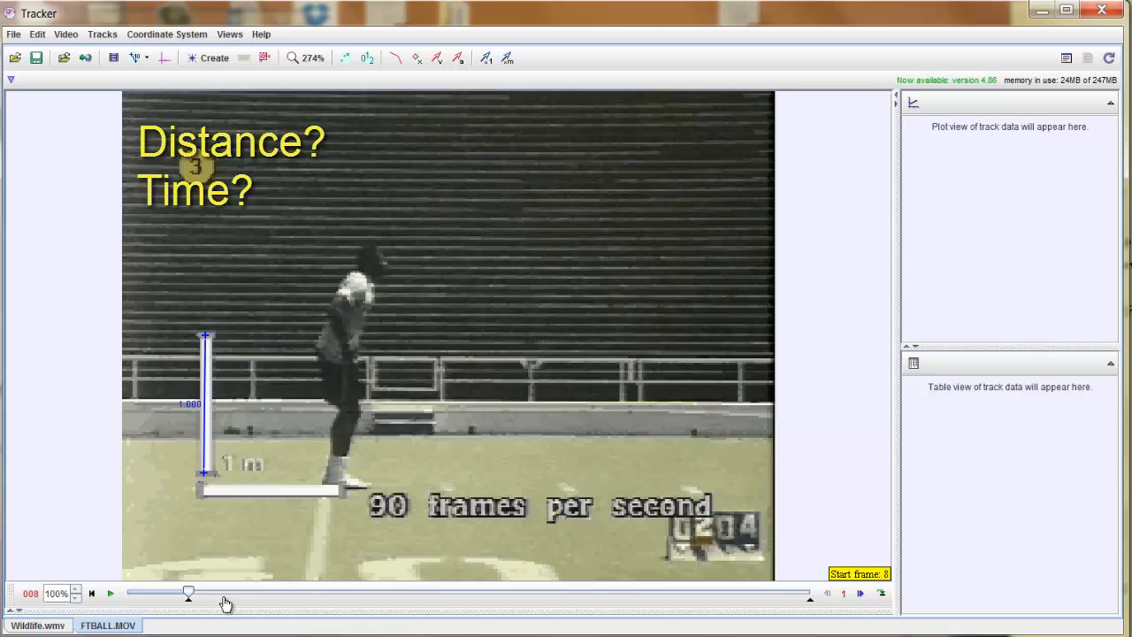
{"action": "left_click_drag", "start_coordinate": [188, 591], "coordinate": [317, 591]}
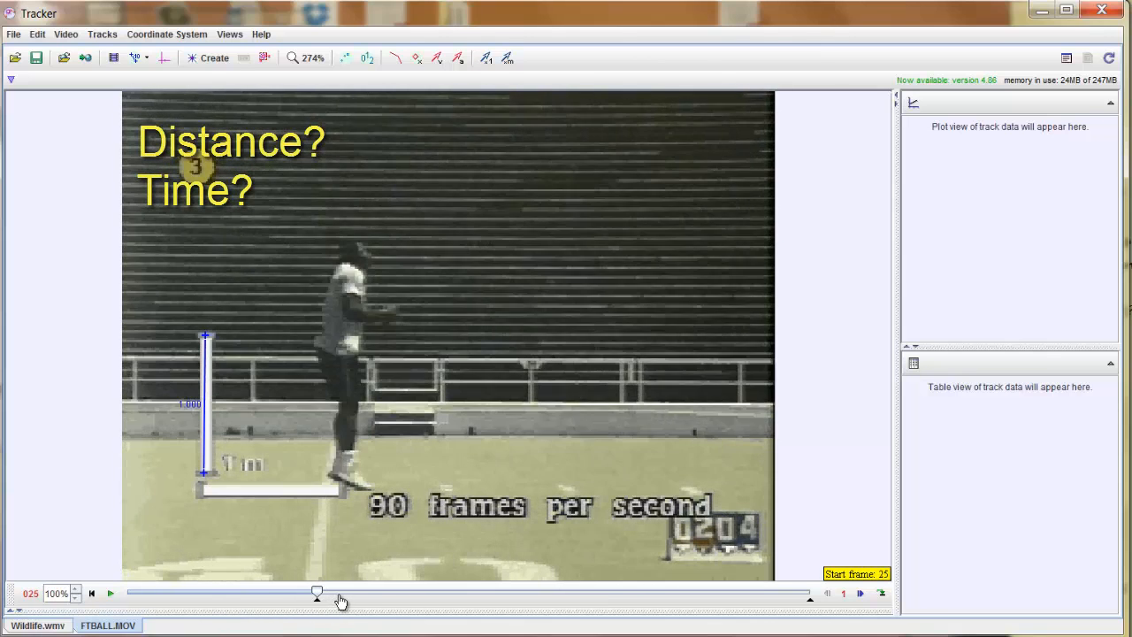
{"action": "left_click_drag", "start_coordinate": [317, 591], "coordinate": [362, 591]}
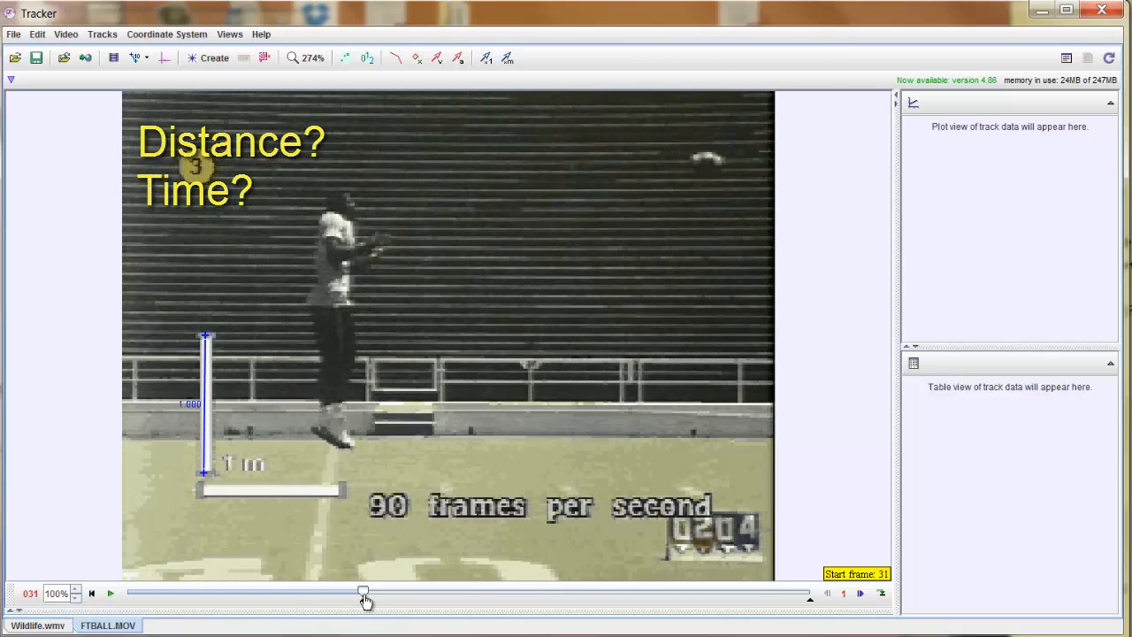
{"action": "left_click_drag", "start_coordinate": [362, 593], "coordinate": [355, 593]}
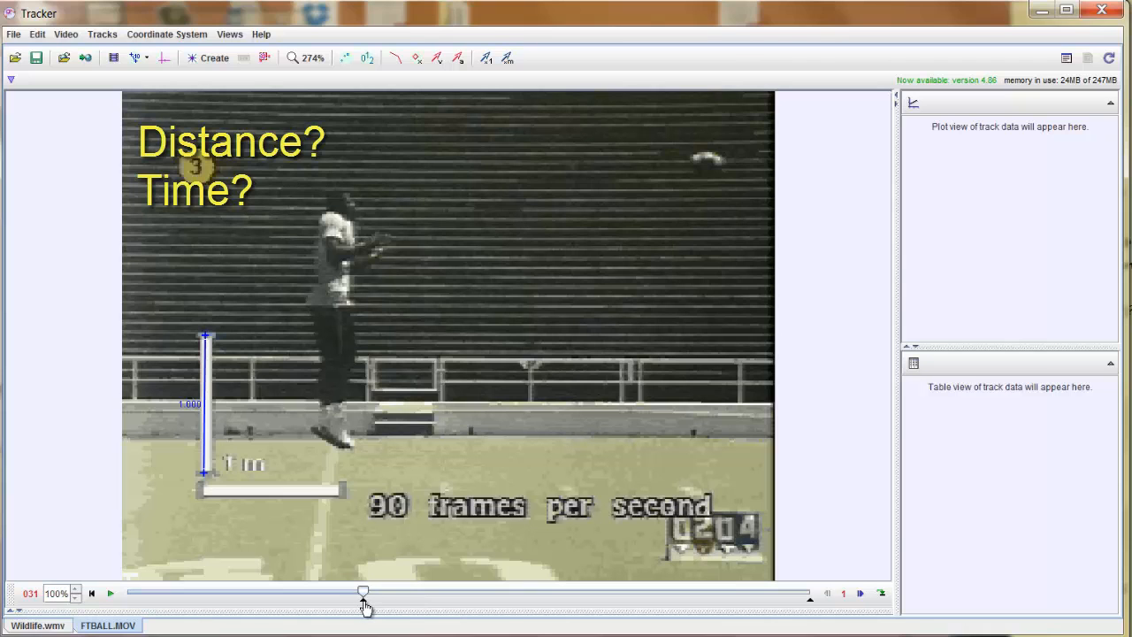
{"action": "mouse_move", "coordinate": [361, 593]}
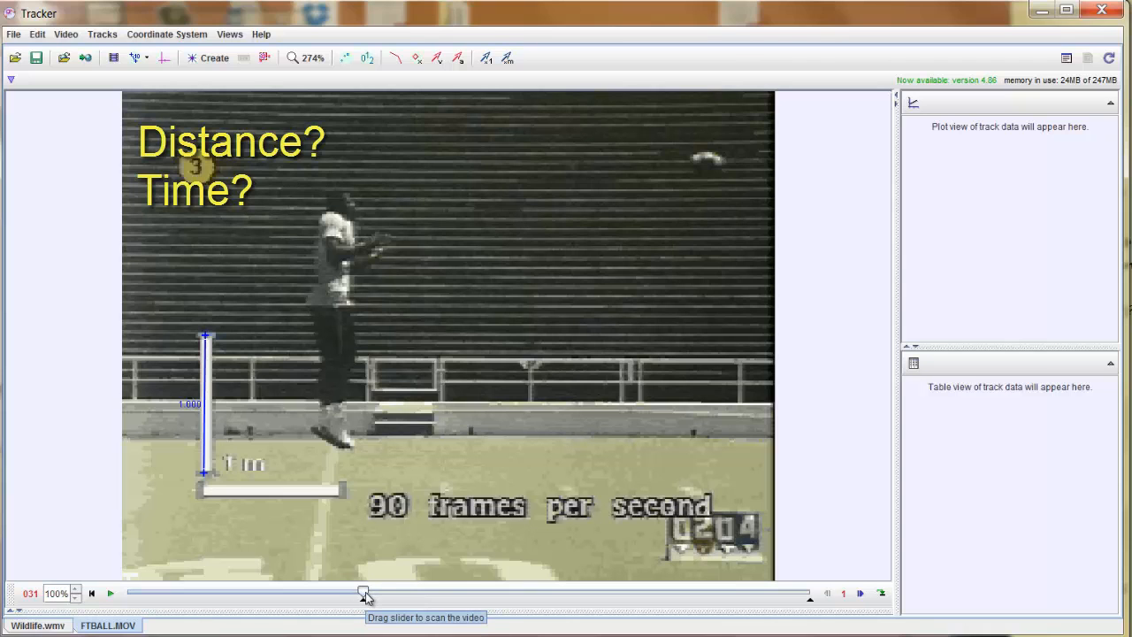
Set the clip's end frame to 36 and check the trimmed span from first to last frame
{"action": "left_click_drag", "start_coordinate": [363, 590], "coordinate": [425, 591]}
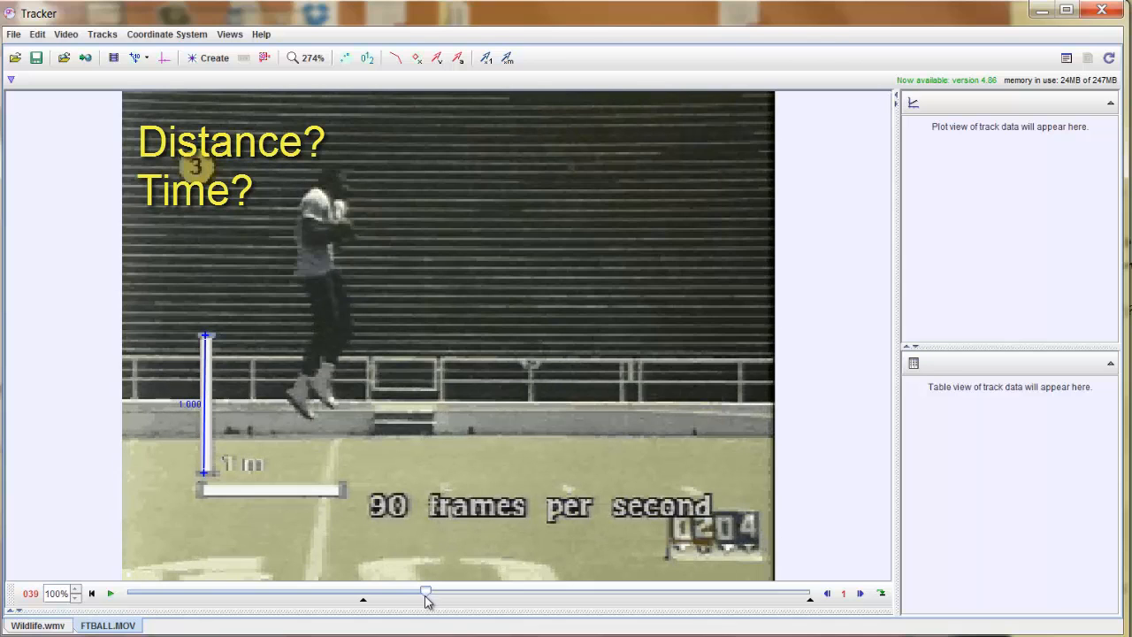
{"action": "left_click_drag", "start_coordinate": [425, 591], "coordinate": [405, 591]}
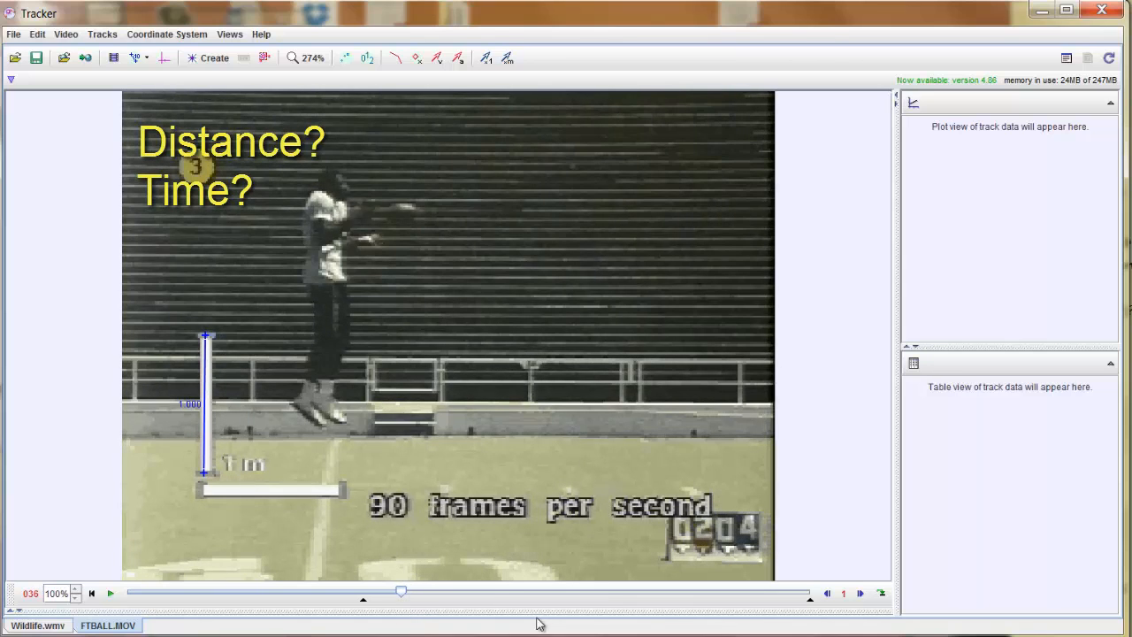
{"action": "mouse_move", "coordinate": [398, 591]}
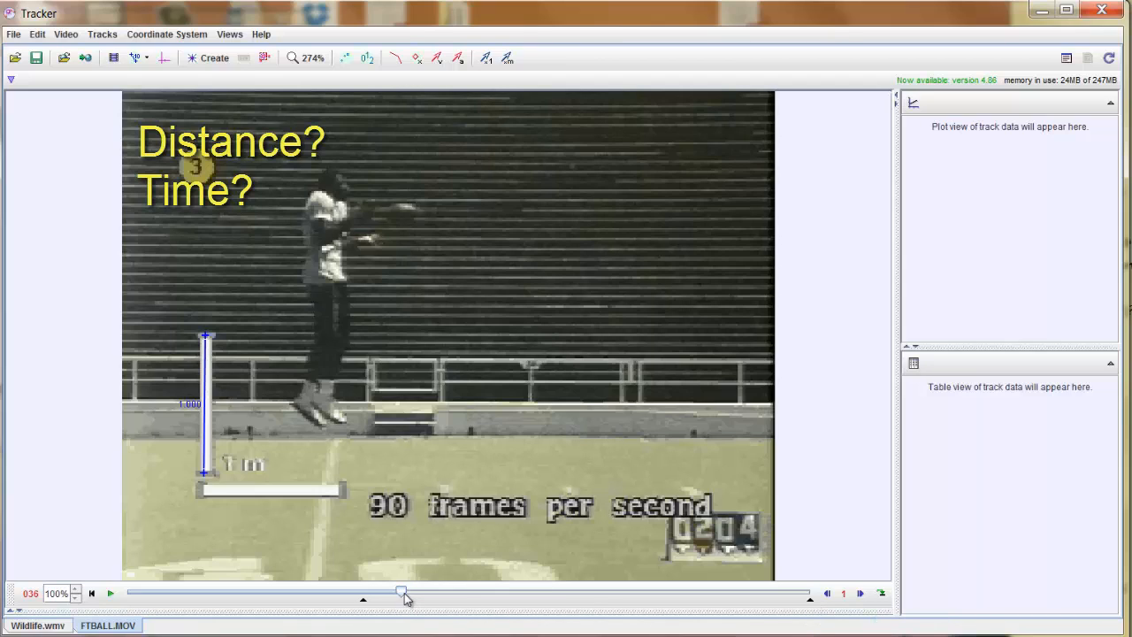
{"action": "right_click", "coordinate": [400, 590]}
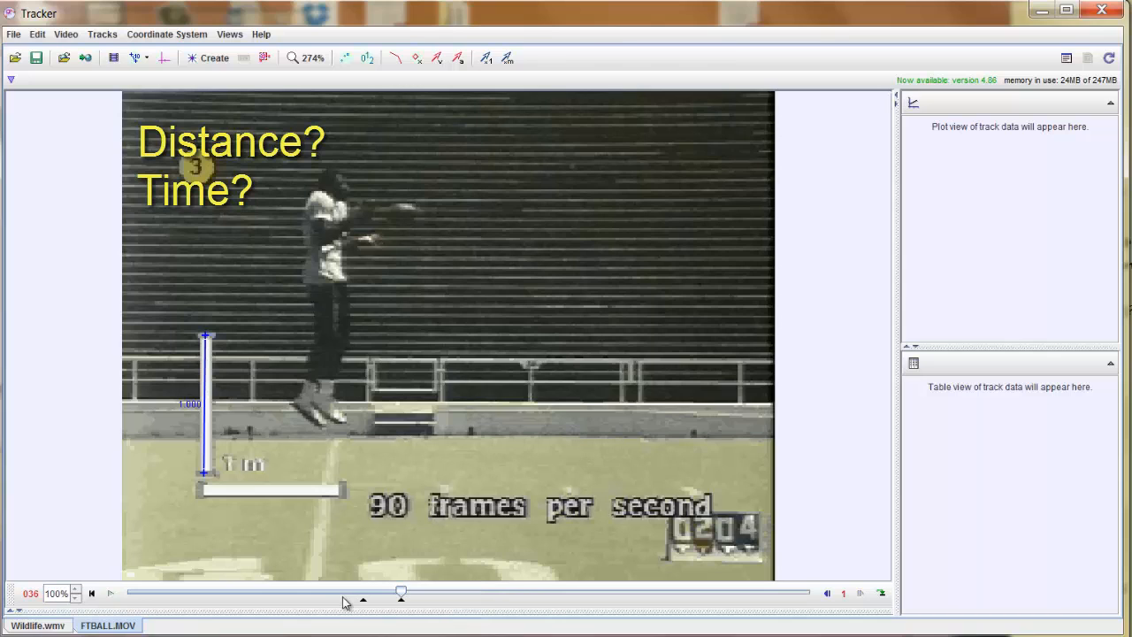
{"action": "mouse_move", "coordinate": [209, 623]}
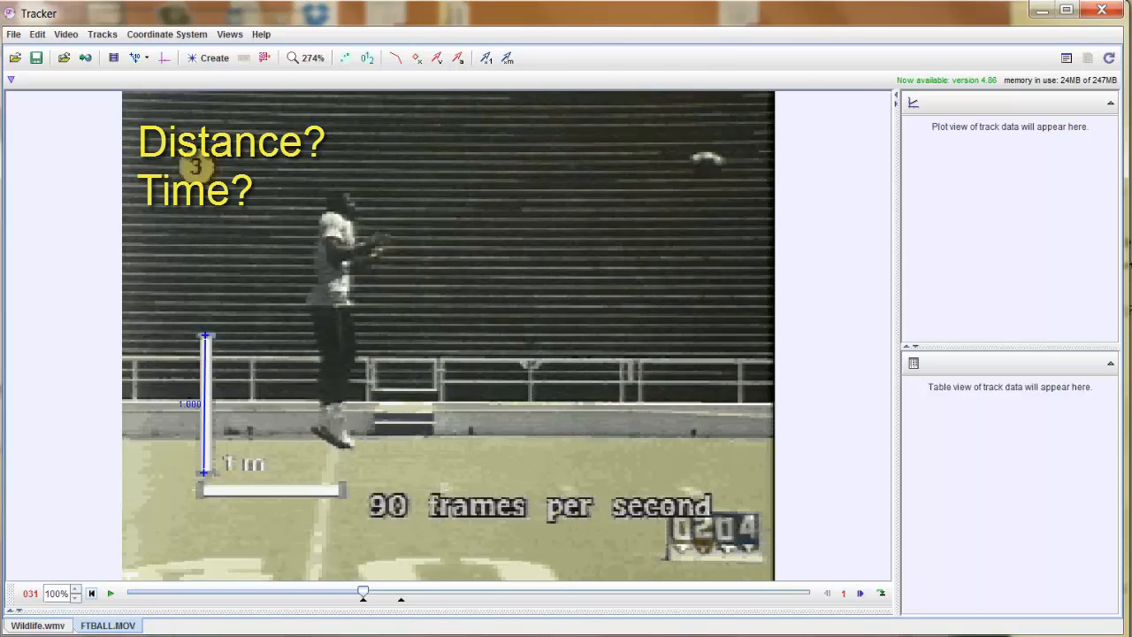
{"action": "left_click", "coordinate": [109, 591]}
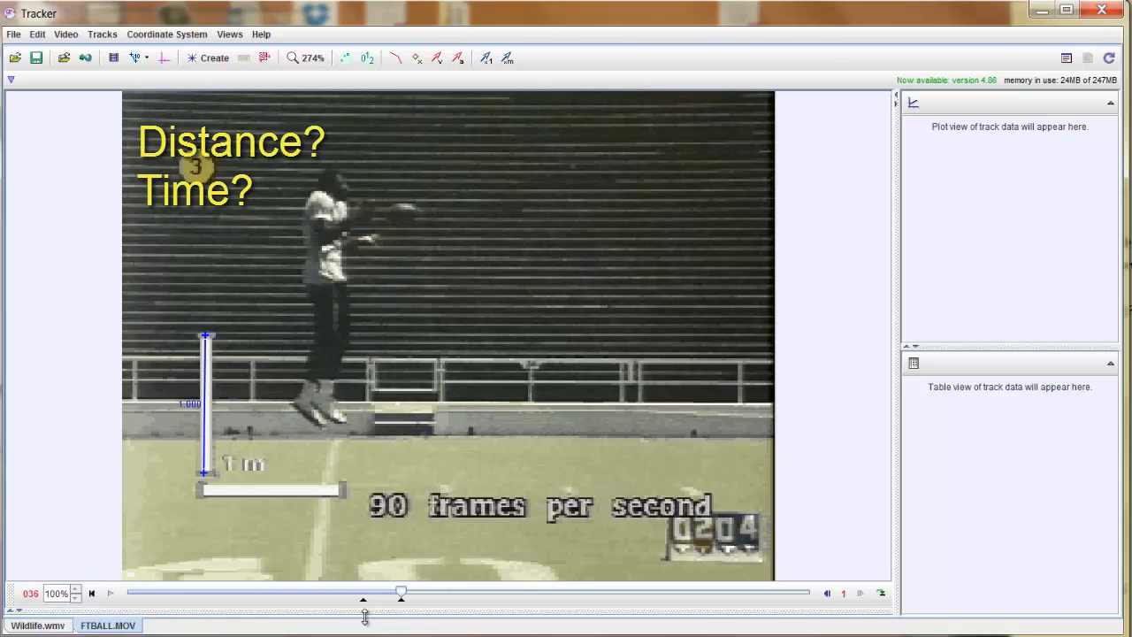
{"action": "left_click_drag", "start_coordinate": [400, 591], "coordinate": [368, 590]}
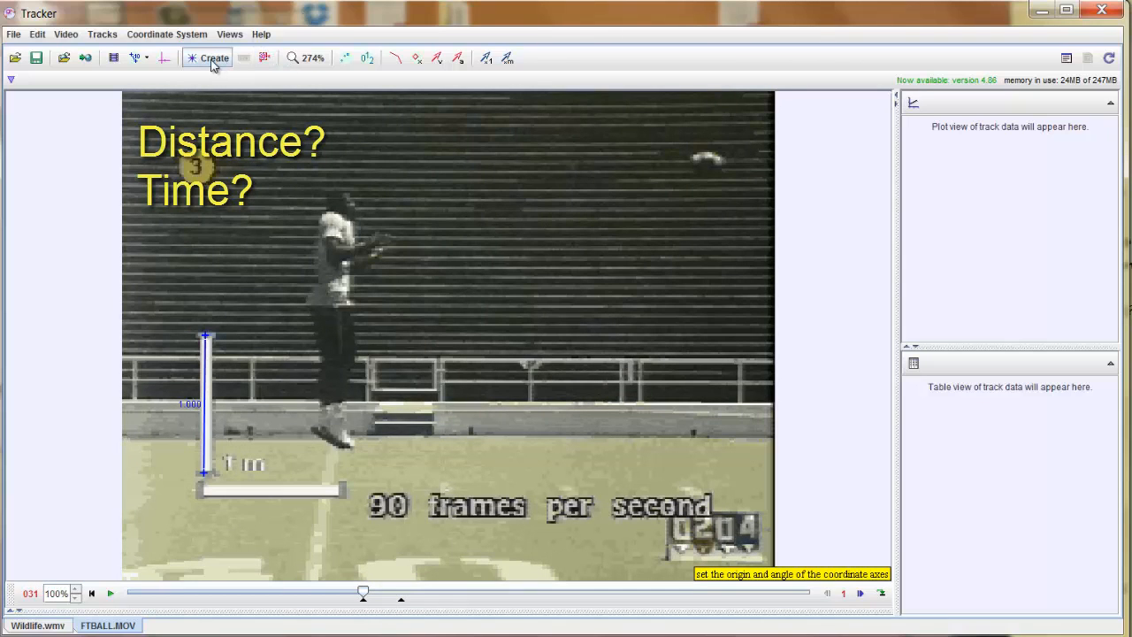
Create point mass A, mark the ball at takeoff and at the catch, and dismiss the skipped-frames caution
{"action": "left_click", "coordinate": [214, 57]}
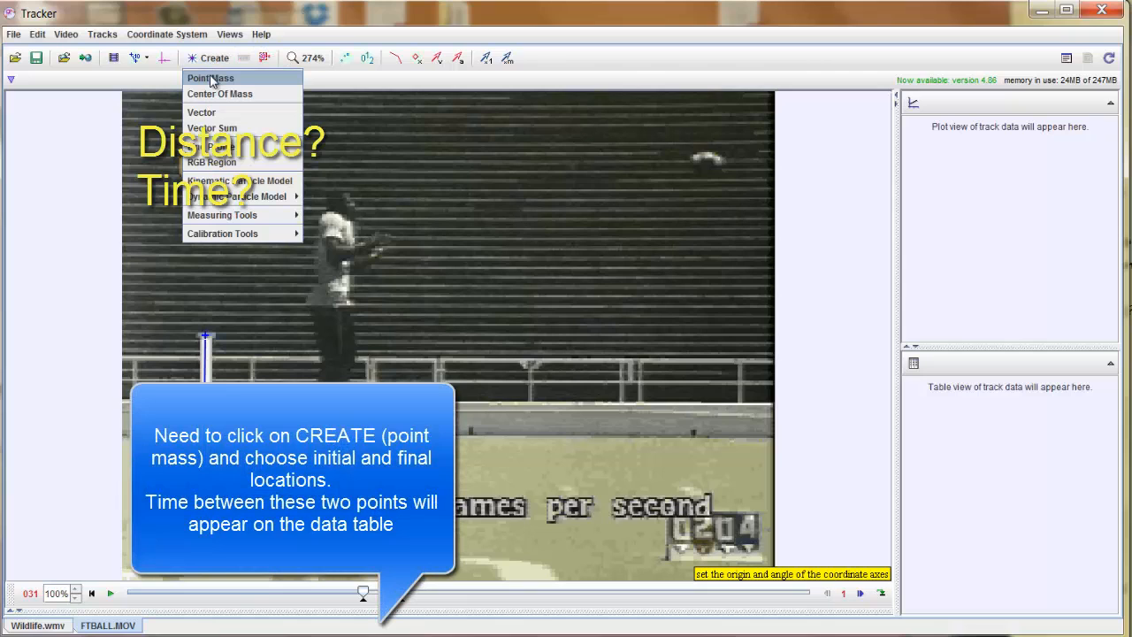
{"action": "left_click", "coordinate": [208, 78]}
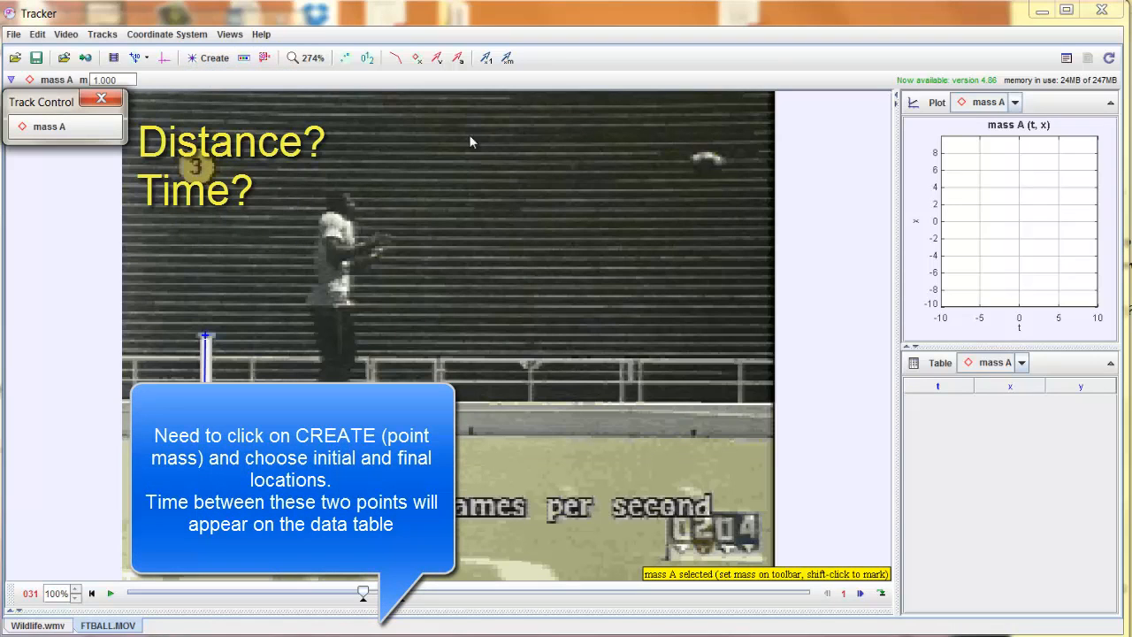
{"action": "mouse_move", "coordinate": [708, 165]}
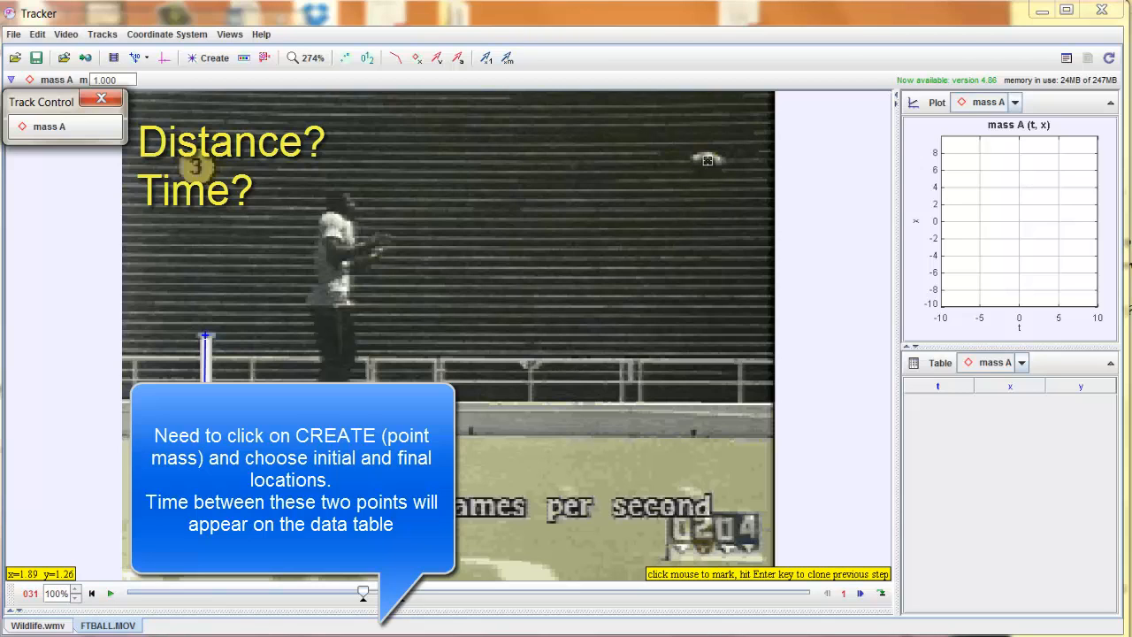
{"action": "left_click", "coordinate": [706, 159]}
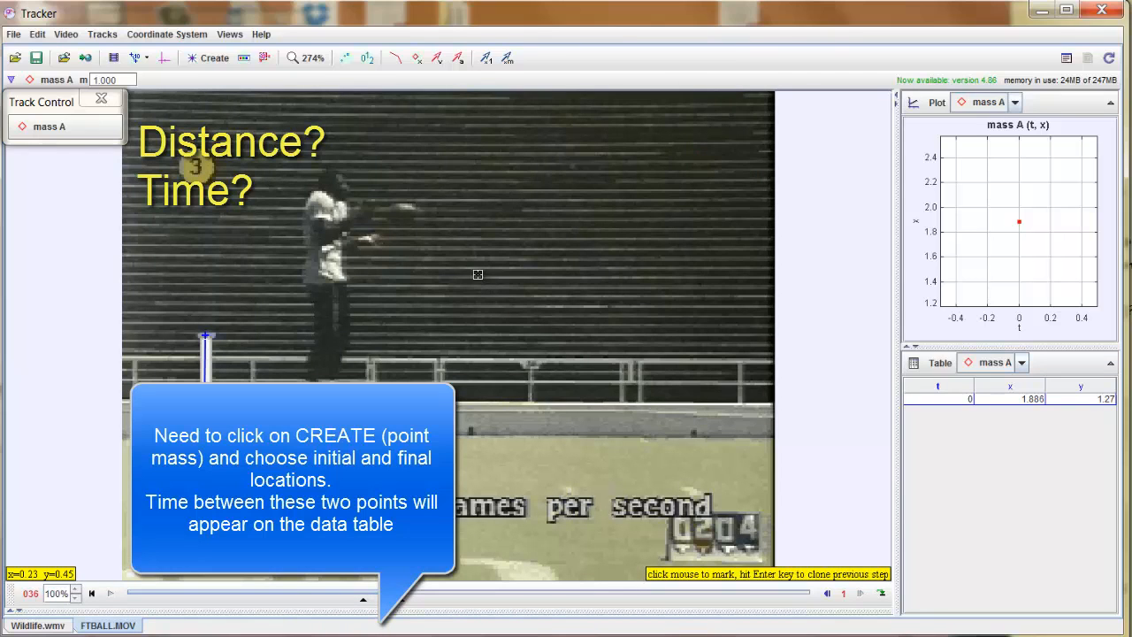
{"action": "left_click", "coordinate": [398, 212]}
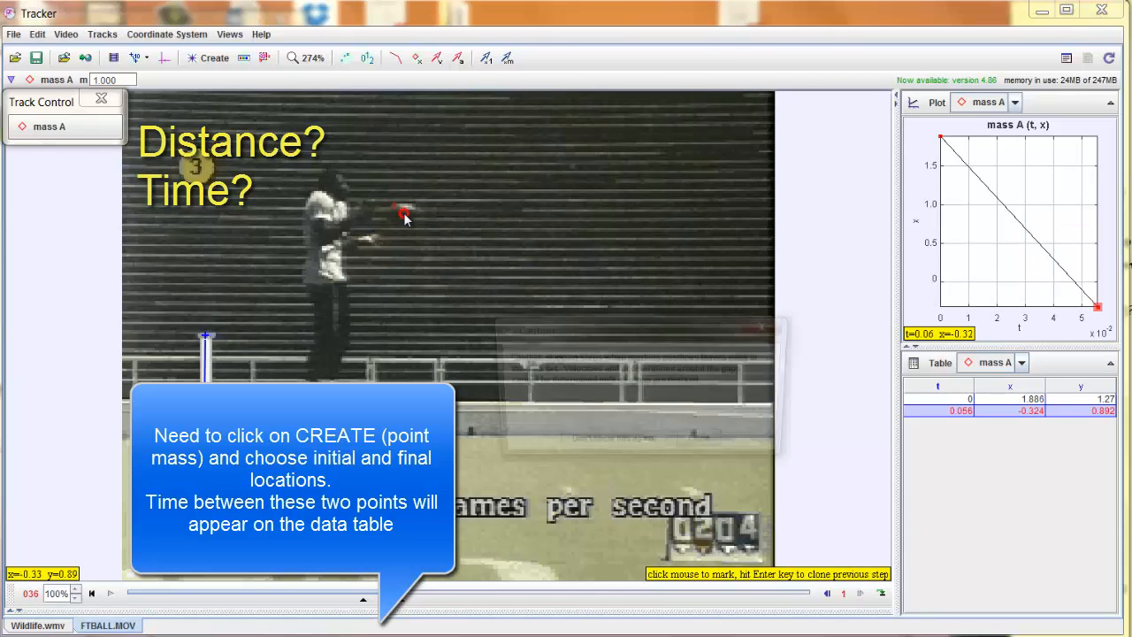
{"action": "left_click", "coordinate": [400, 213]}
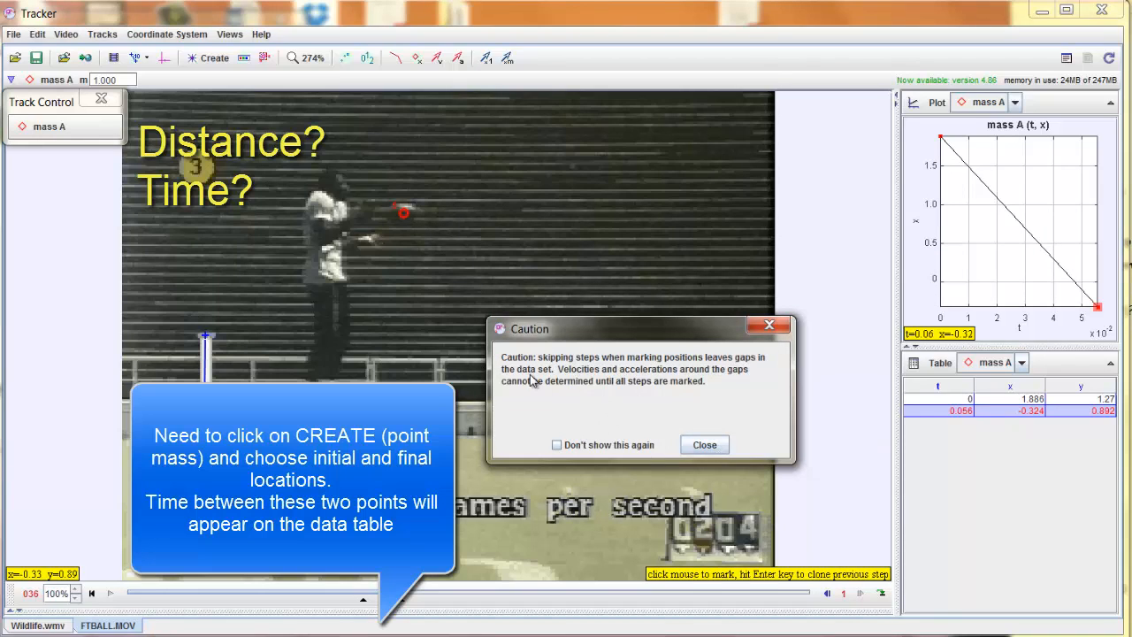
{"action": "mouse_move", "coordinate": [584, 395]}
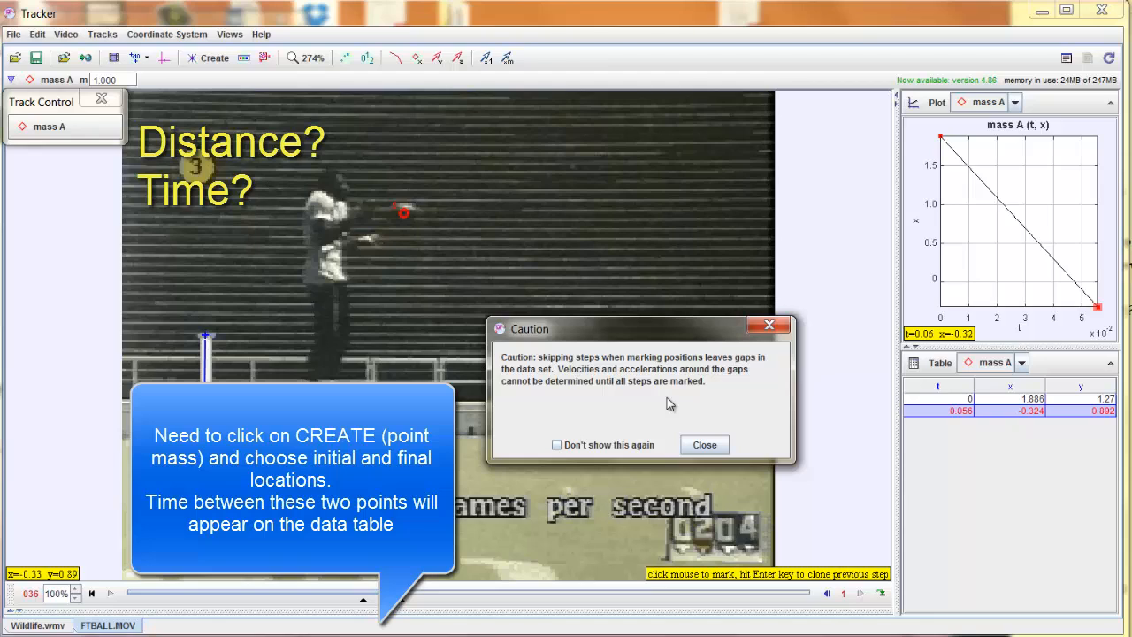
{"action": "mouse_move", "coordinate": [410, 227]}
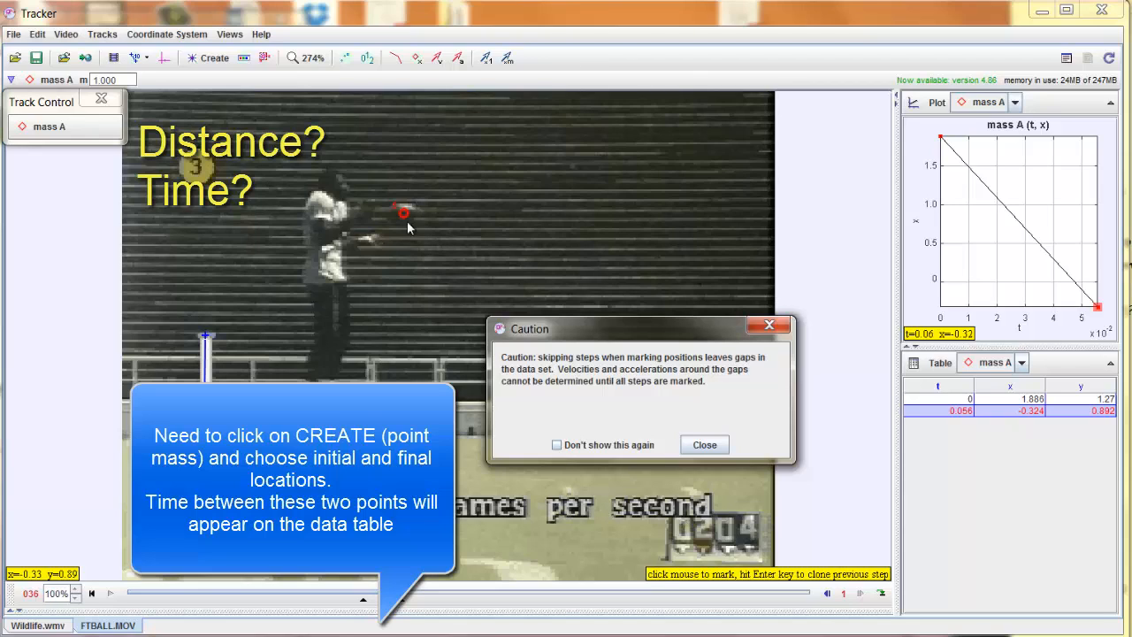
{"action": "mouse_move", "coordinate": [683, 216]}
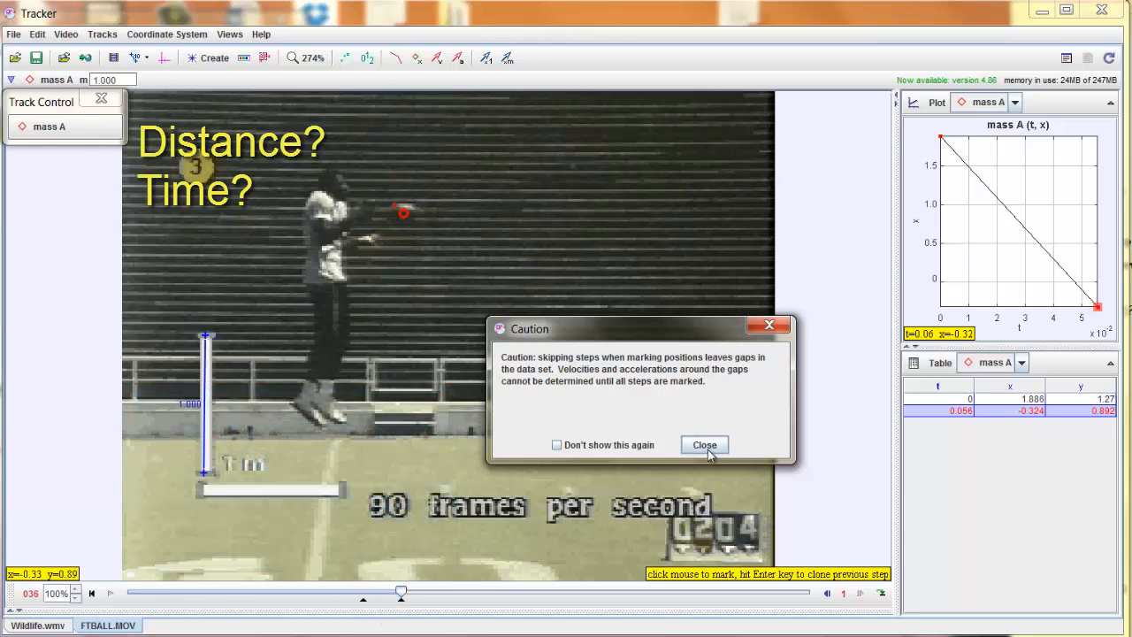
{"action": "left_click", "coordinate": [704, 446]}
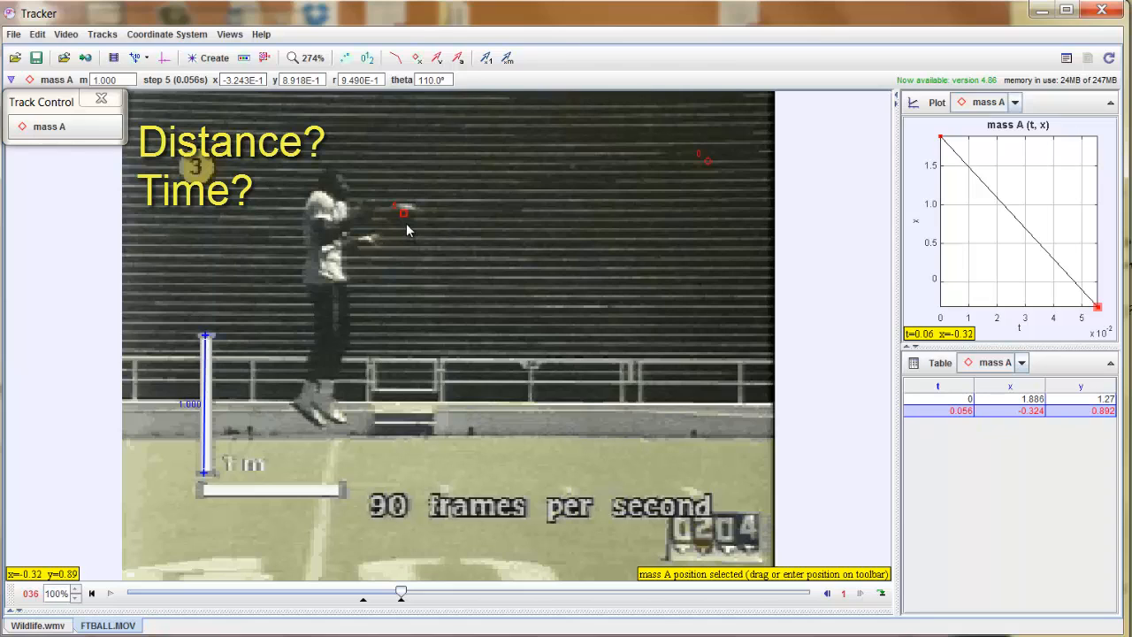
{"action": "mouse_move", "coordinate": [849, 453]}
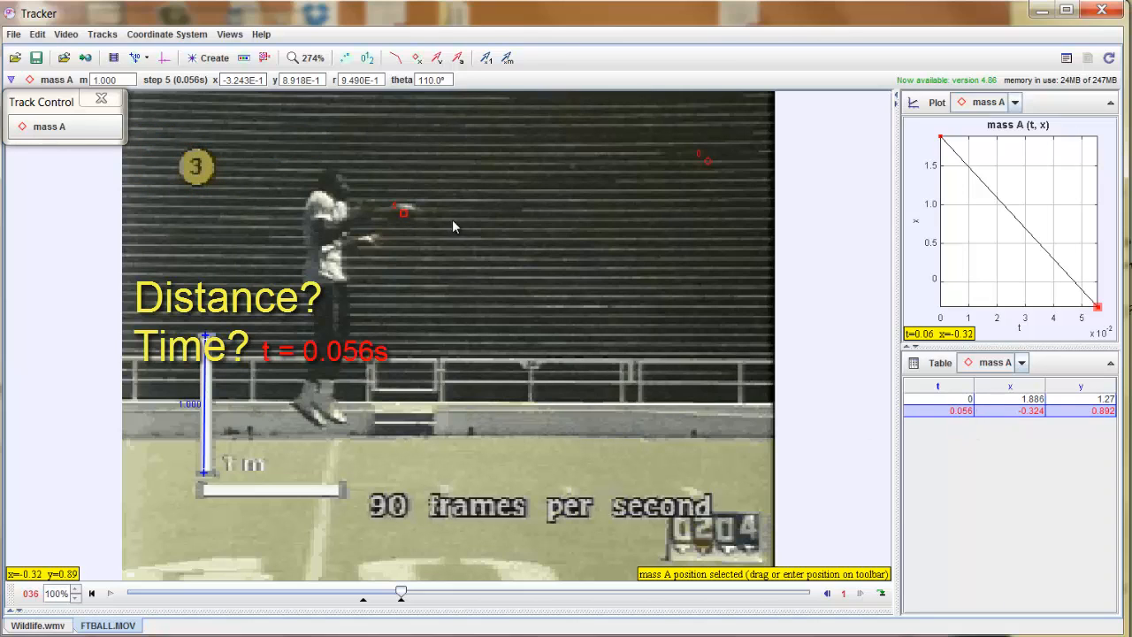
{"action": "mouse_move", "coordinate": [407, 233]}
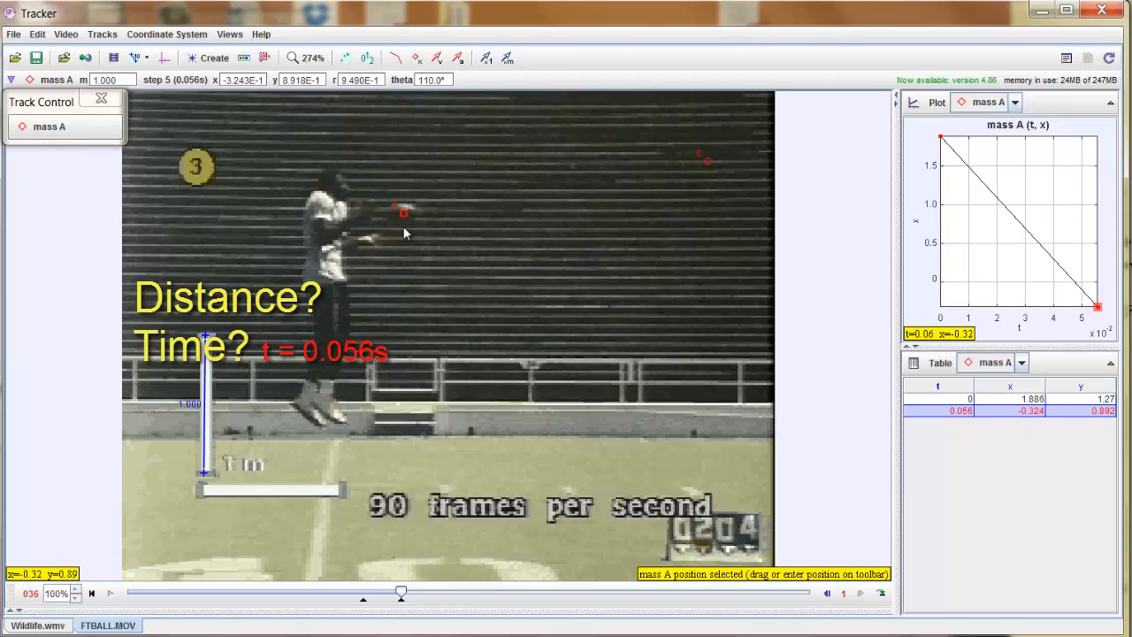
{"action": "mouse_move", "coordinate": [633, 198]}
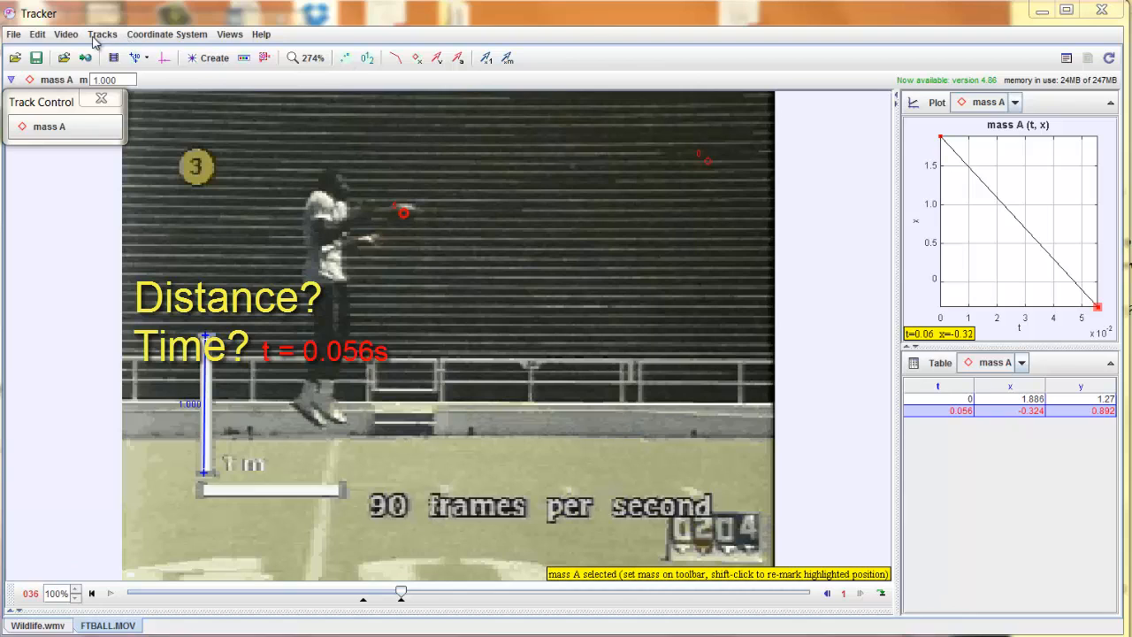
Stretch a tape measure from the ball's release to its final position, reading d = 2.241 m
{"action": "left_click", "coordinate": [100, 33]}
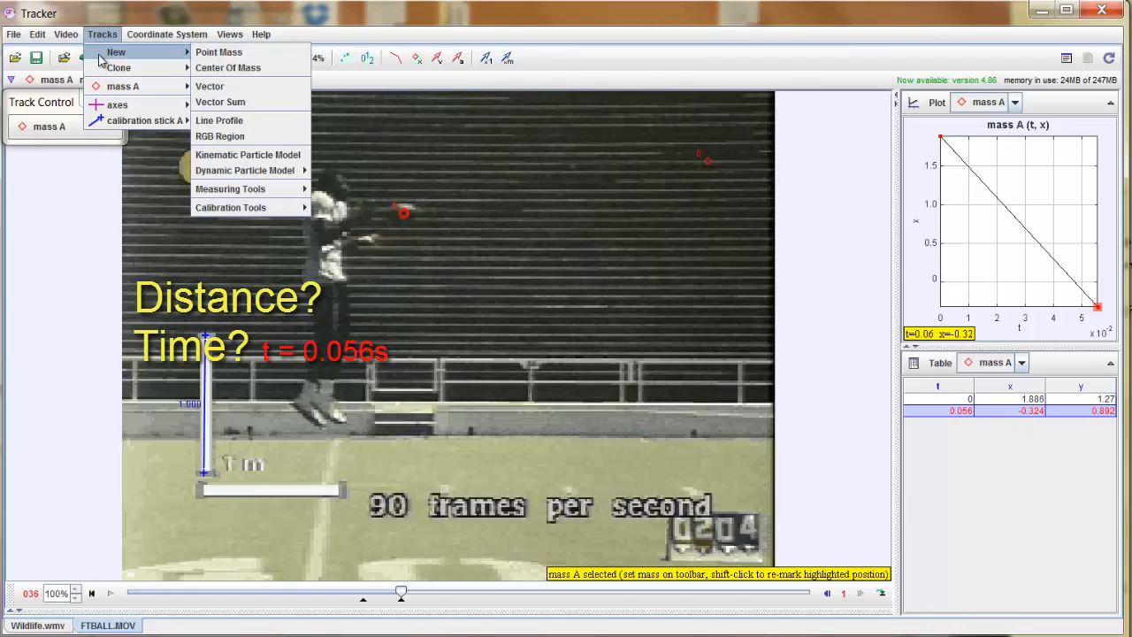
{"action": "mouse_move", "coordinate": [120, 67]}
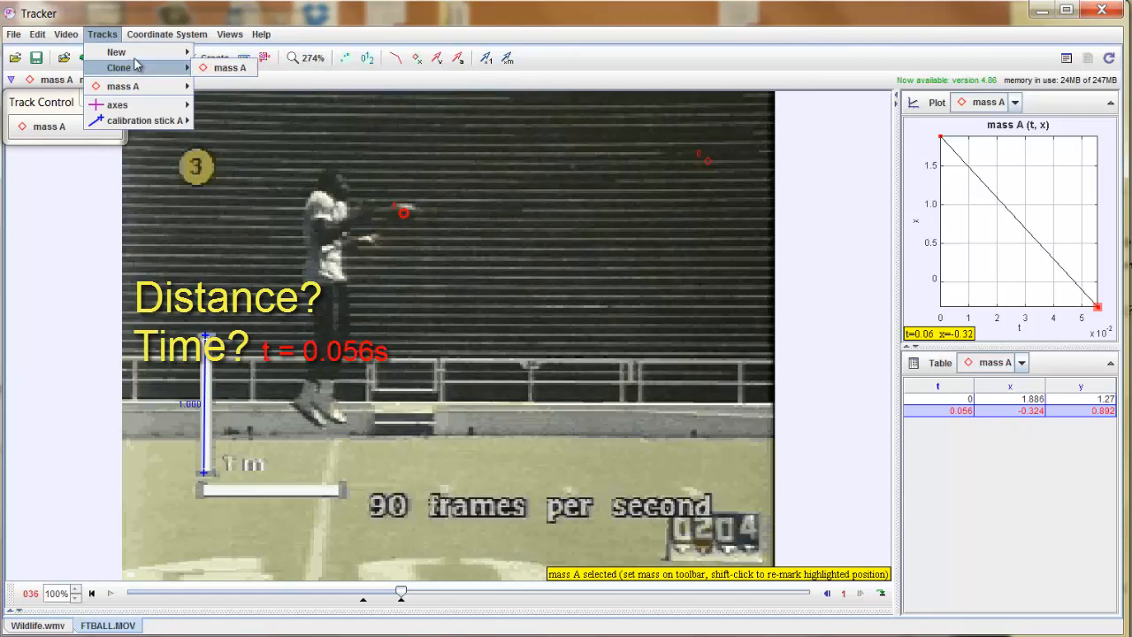
{"action": "mouse_move", "coordinate": [230, 187]}
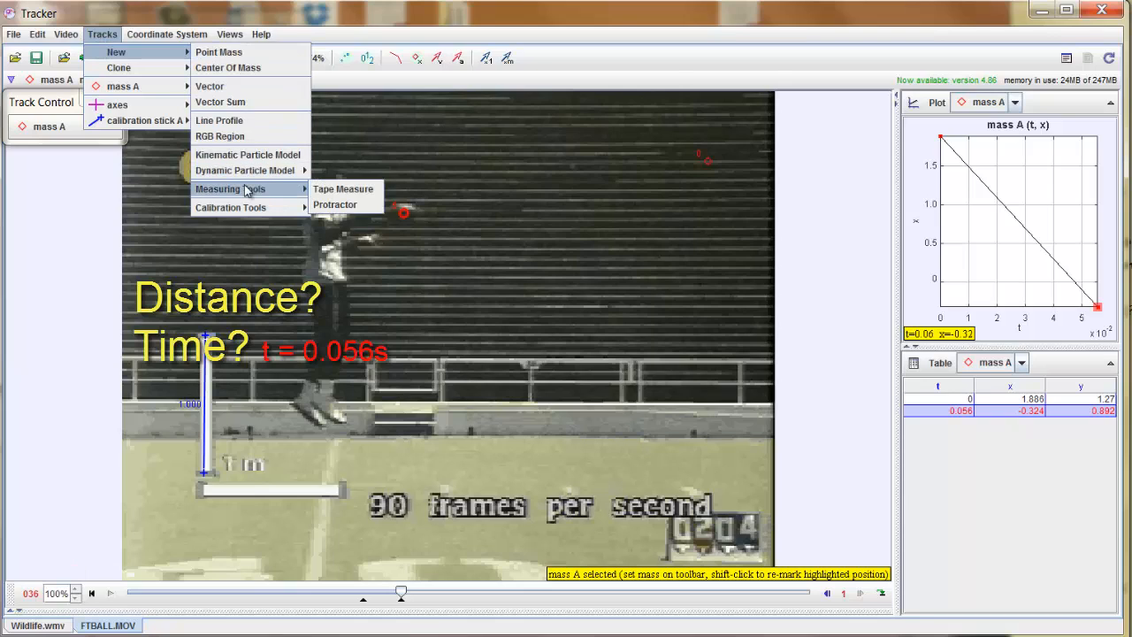
{"action": "mouse_move", "coordinate": [336, 205]}
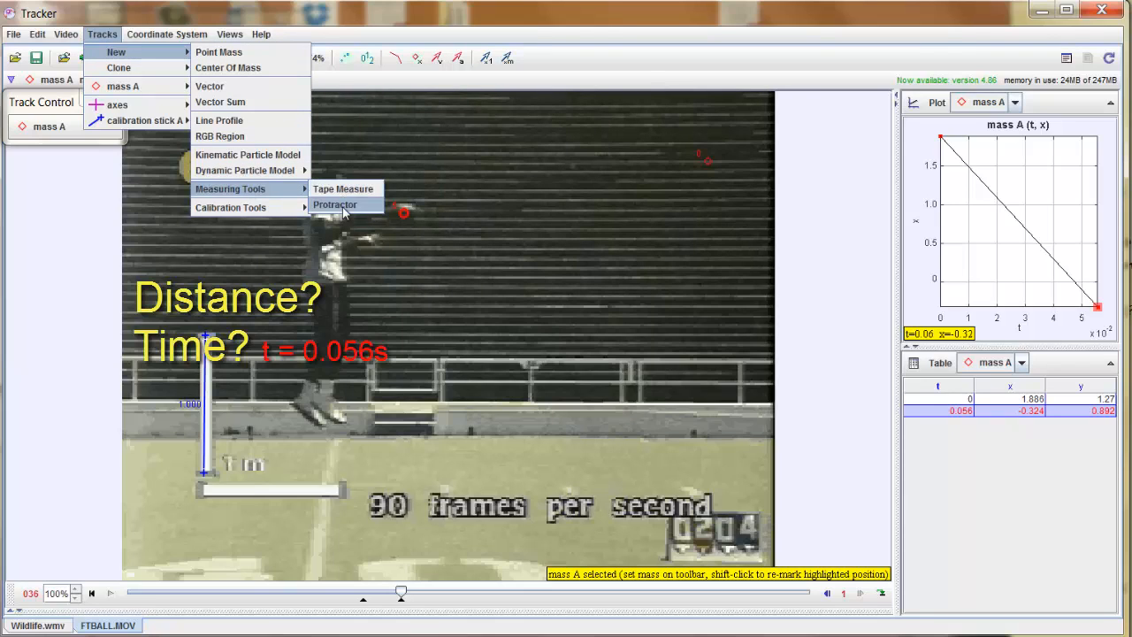
{"action": "mouse_move", "coordinate": [361, 191]}
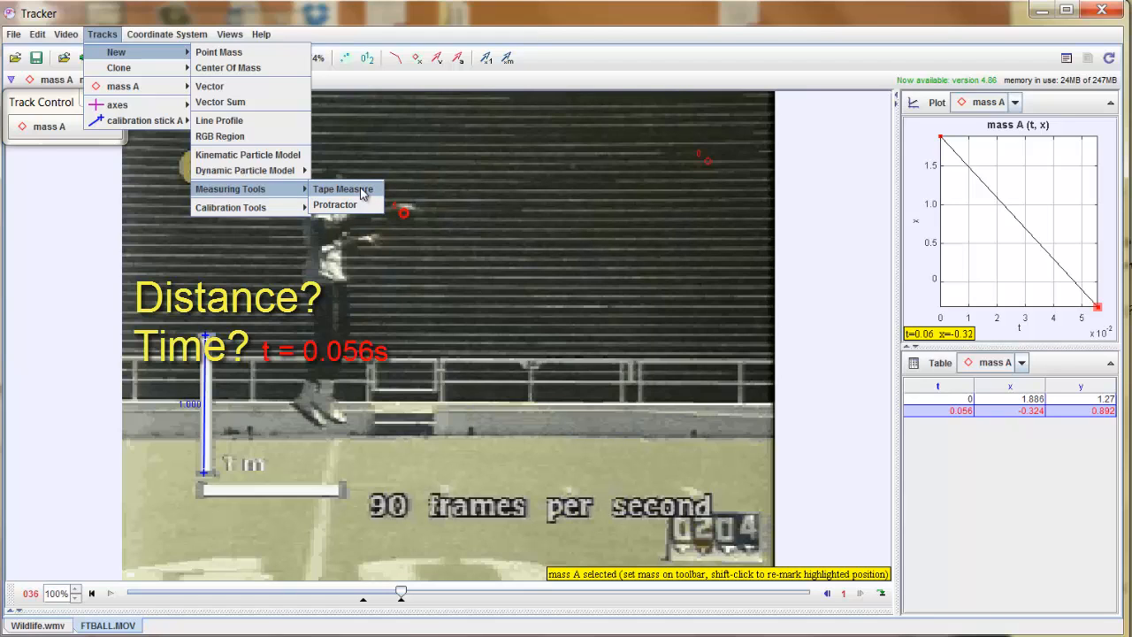
{"action": "left_click", "coordinate": [343, 188]}
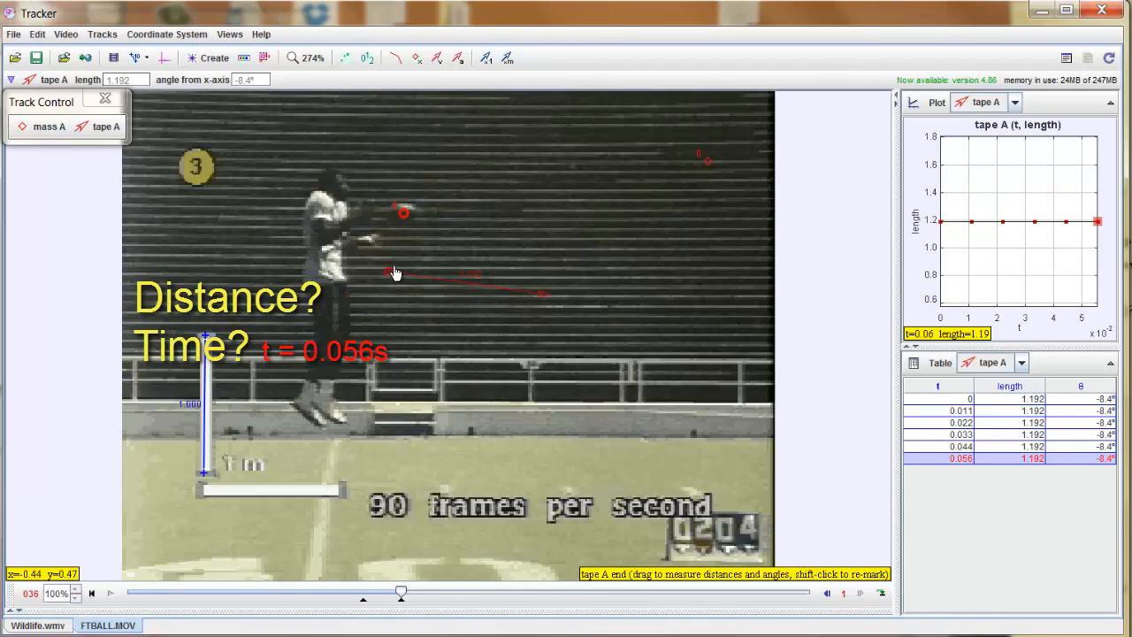
{"action": "left_click_drag", "start_coordinate": [397, 273], "coordinate": [404, 216]}
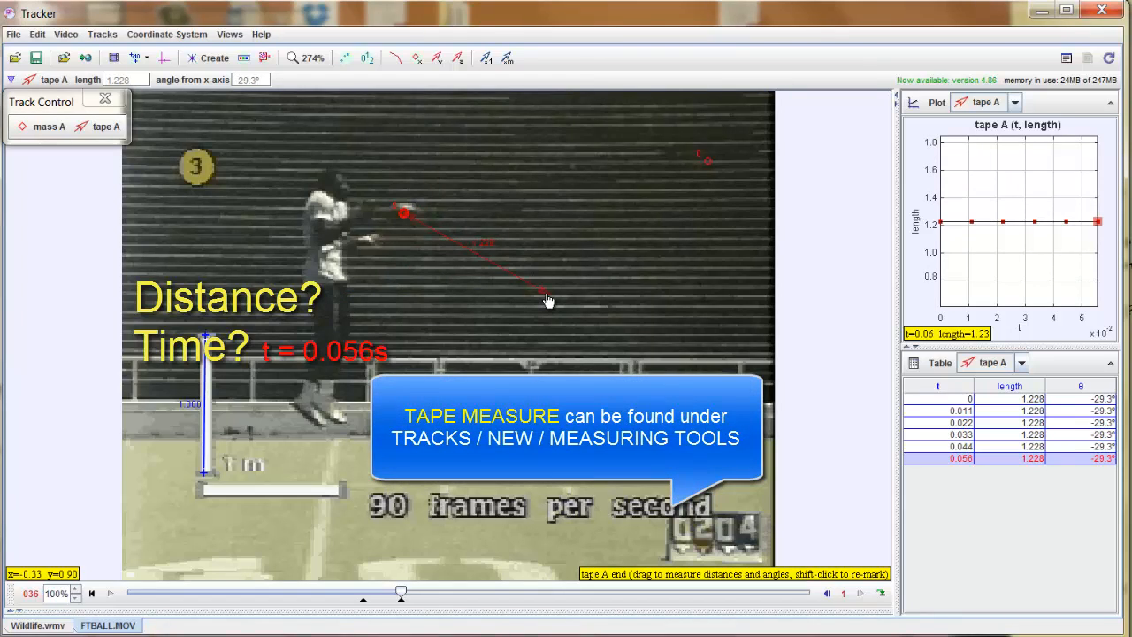
{"action": "left_click_drag", "start_coordinate": [547, 297], "coordinate": [704, 163]}
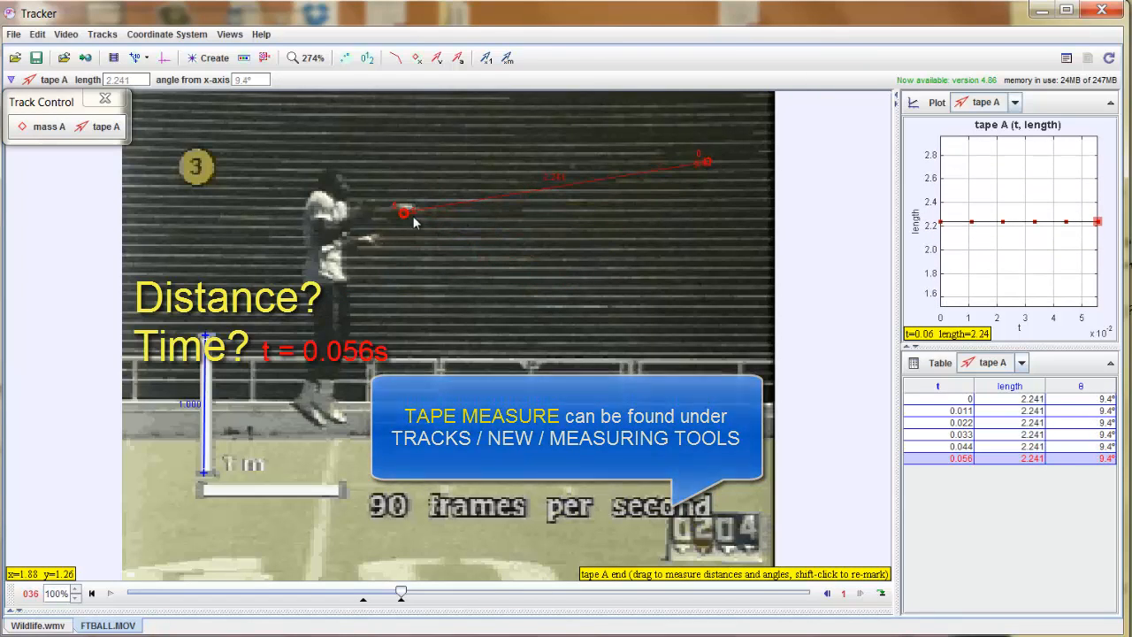
{"action": "mouse_move", "coordinate": [566, 193]}
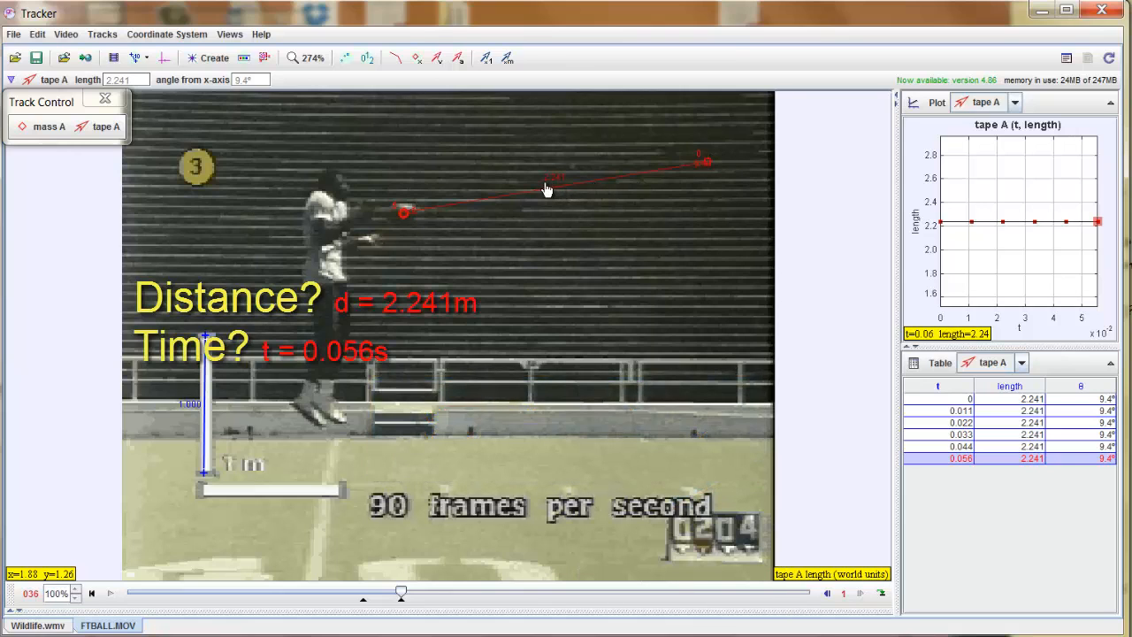
{"action": "mouse_move", "coordinate": [570, 184]}
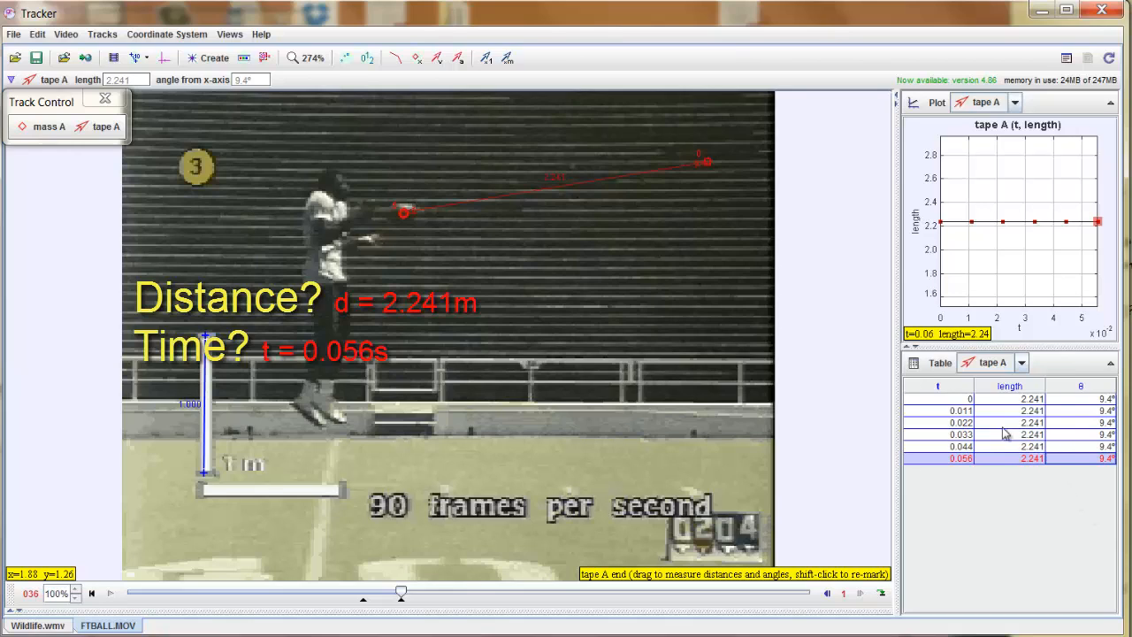
{"action": "mouse_move", "coordinate": [995, 478]}
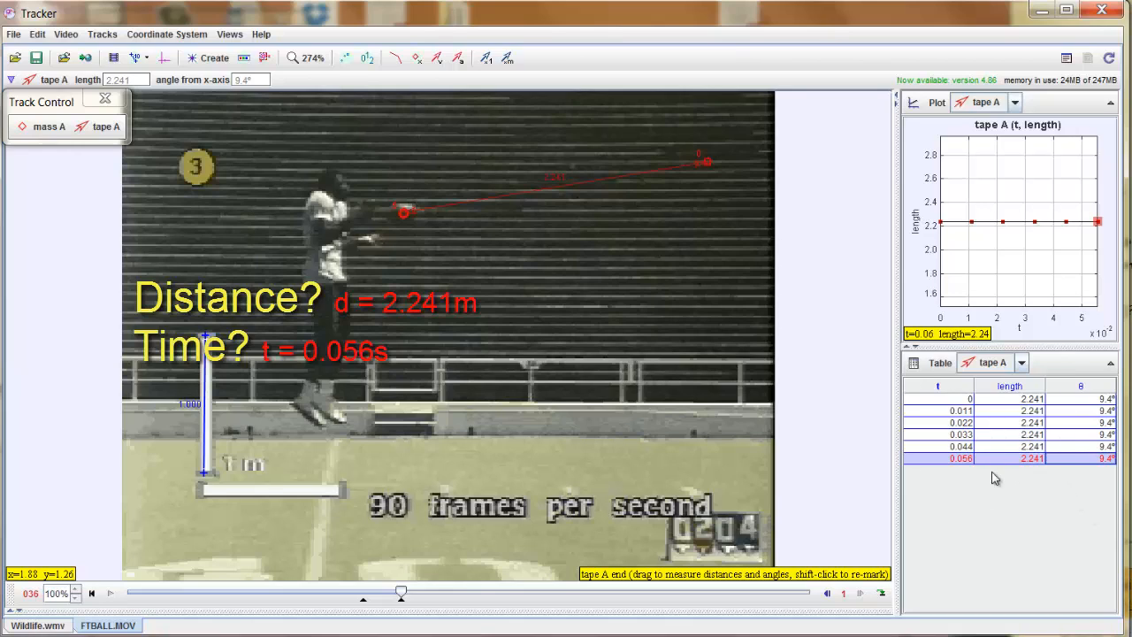
{"action": "left_click", "coordinate": [1031, 457]}
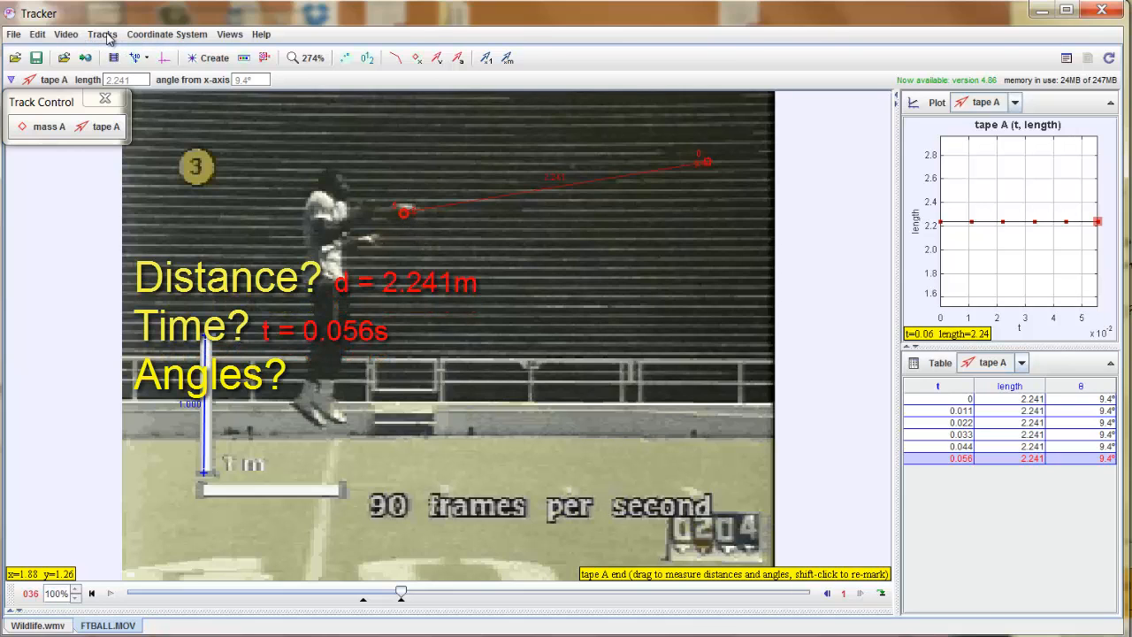
Place a protractor with its vertex on the ball's far position and arm through the release, reading 9.1°
{"action": "left_click", "coordinate": [104, 35]}
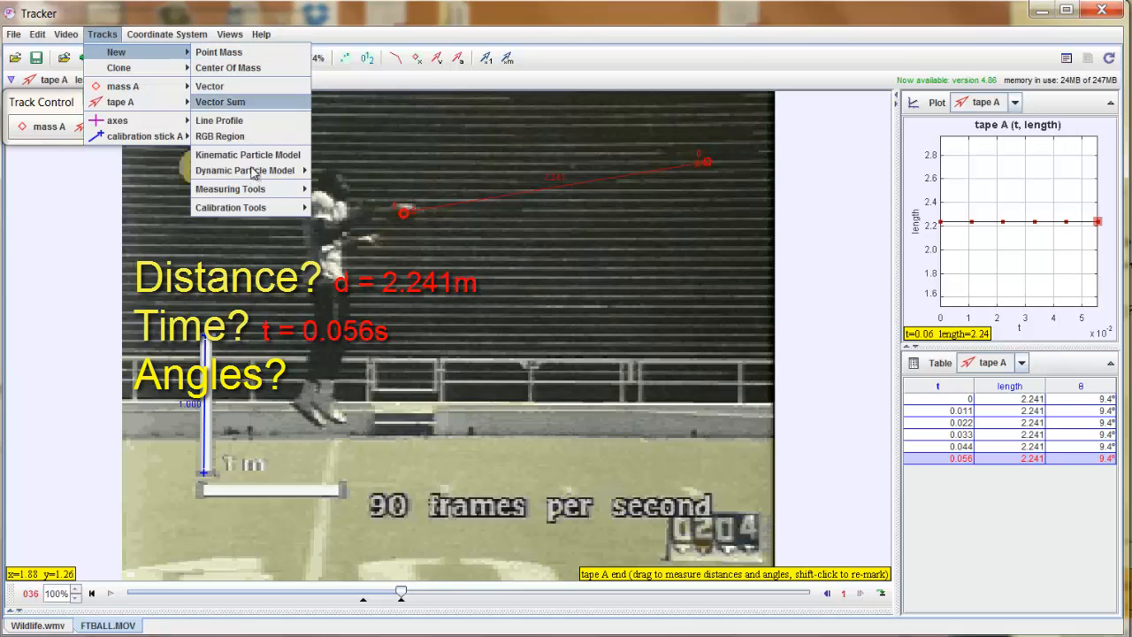
{"action": "mouse_move", "coordinate": [230, 188]}
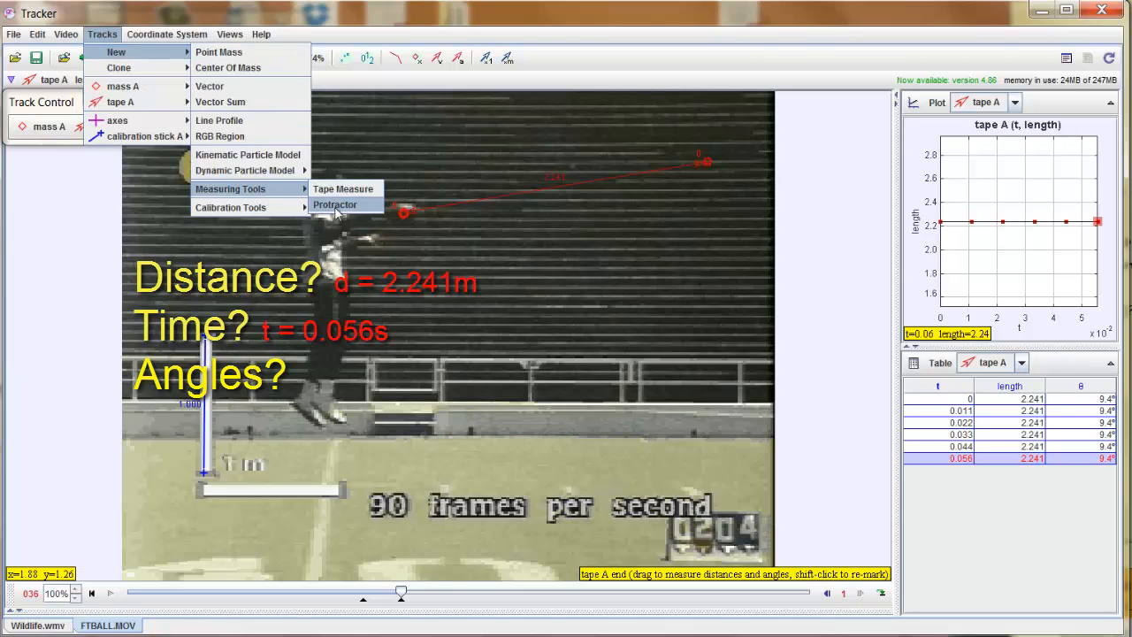
{"action": "left_click", "coordinate": [336, 205]}
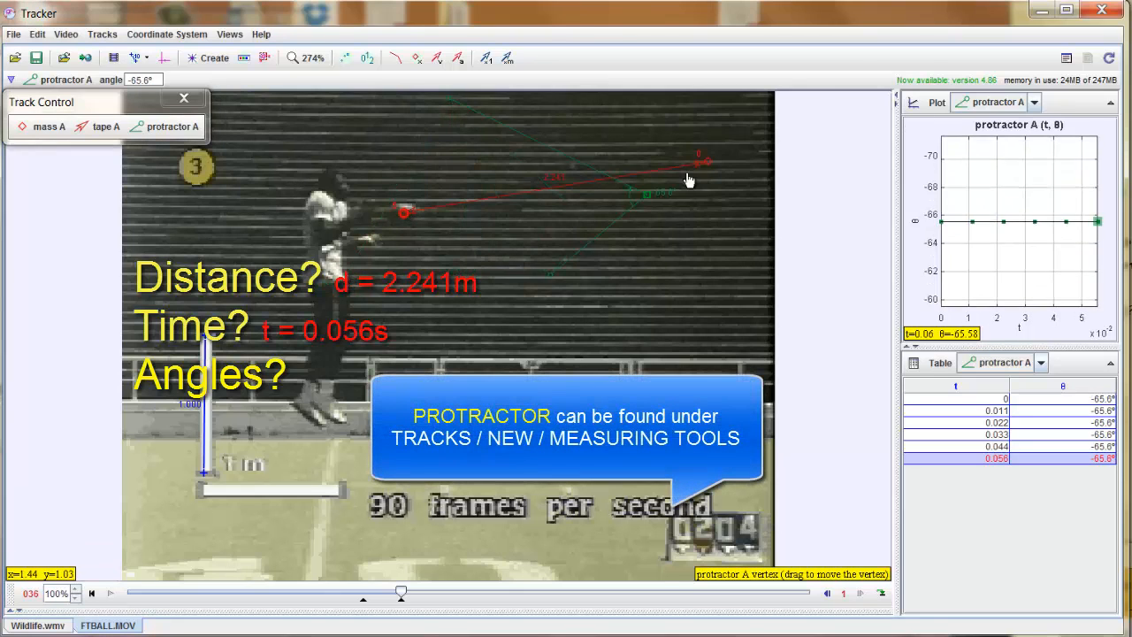
{"action": "left_click_drag", "start_coordinate": [704, 160], "coordinate": [708, 168]}
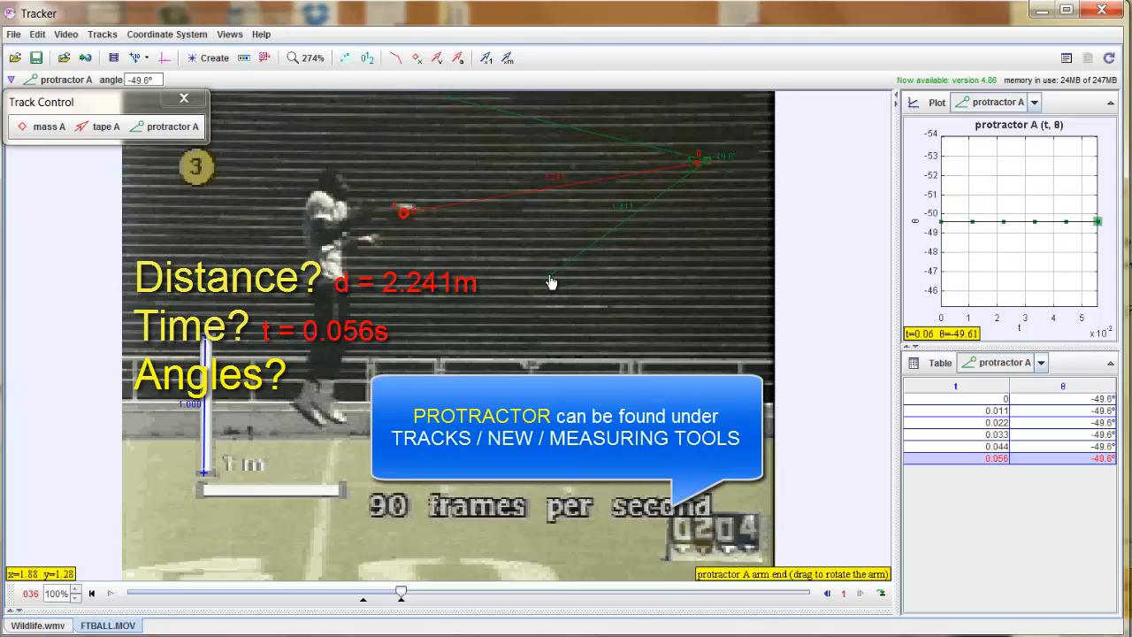
{"action": "left_click_drag", "start_coordinate": [552, 281], "coordinate": [517, 164]}
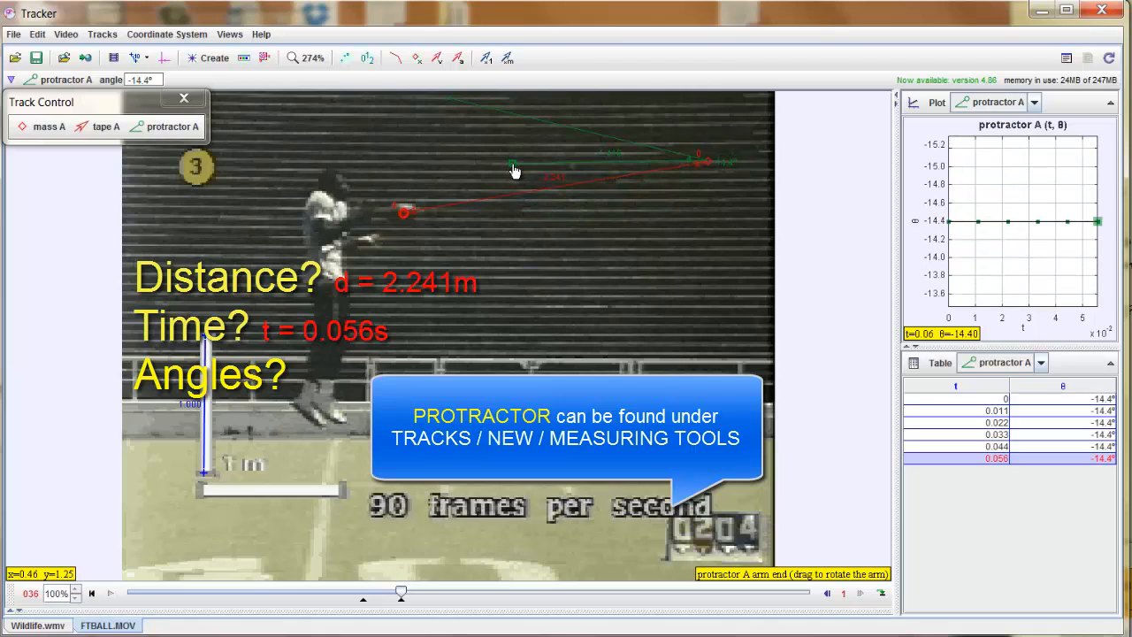
{"action": "left_click_drag", "start_coordinate": [512, 163], "coordinate": [515, 170]}
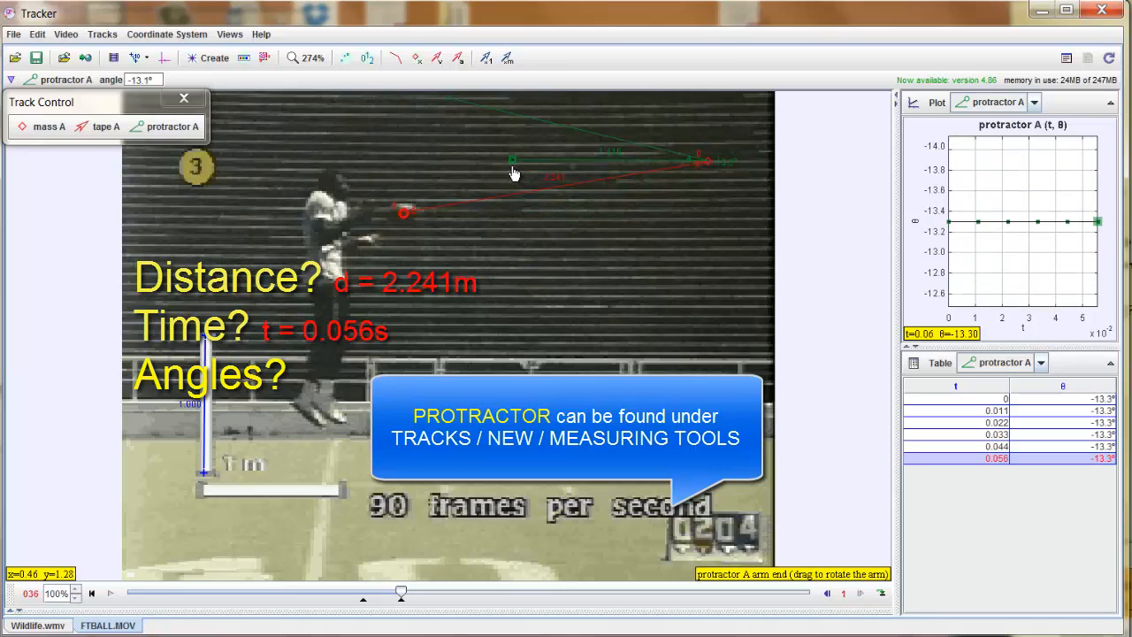
{"action": "left_click_drag", "start_coordinate": [513, 161], "coordinate": [494, 170]}
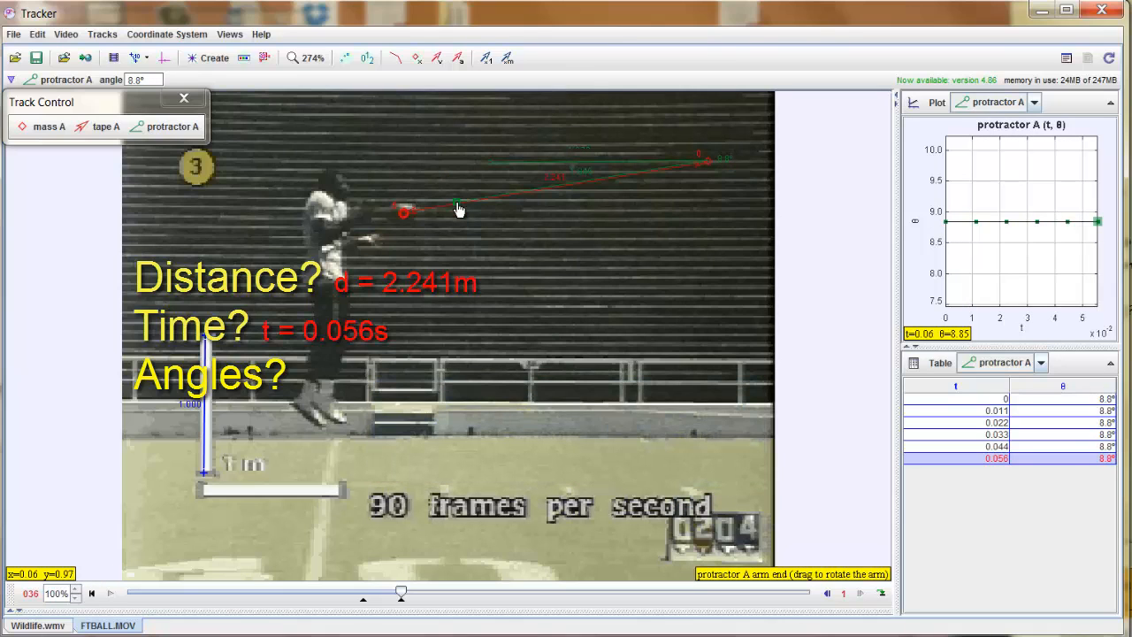
{"action": "left_click_drag", "start_coordinate": [458, 209], "coordinate": [470, 208]}
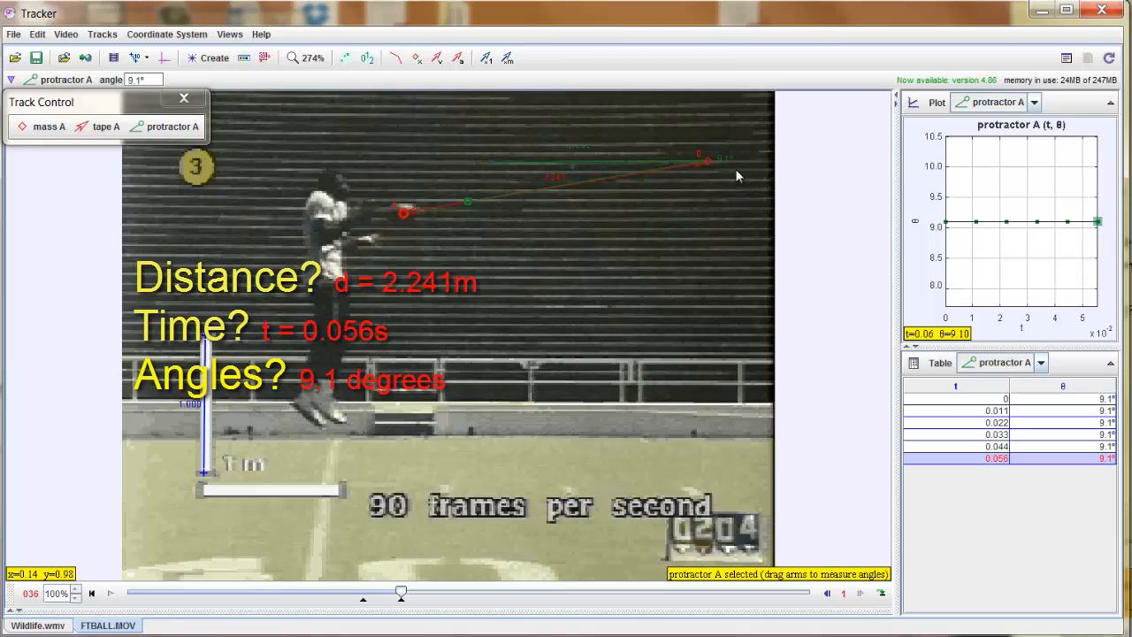
{"action": "mouse_move", "coordinate": [654, 179]}
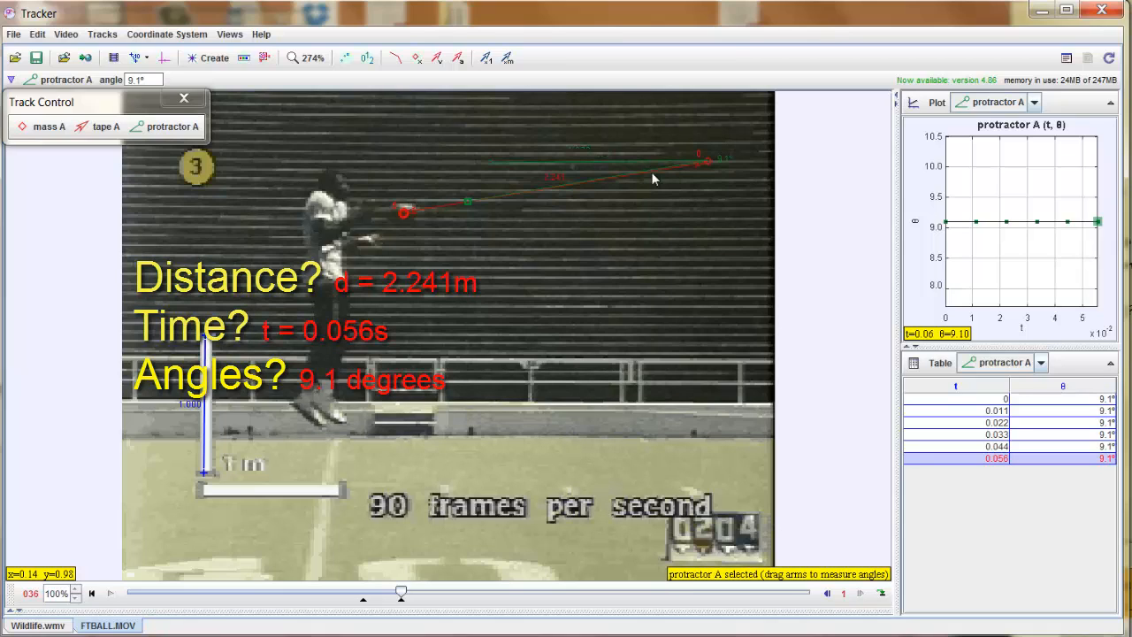
{"action": "mouse_move", "coordinate": [669, 226]}
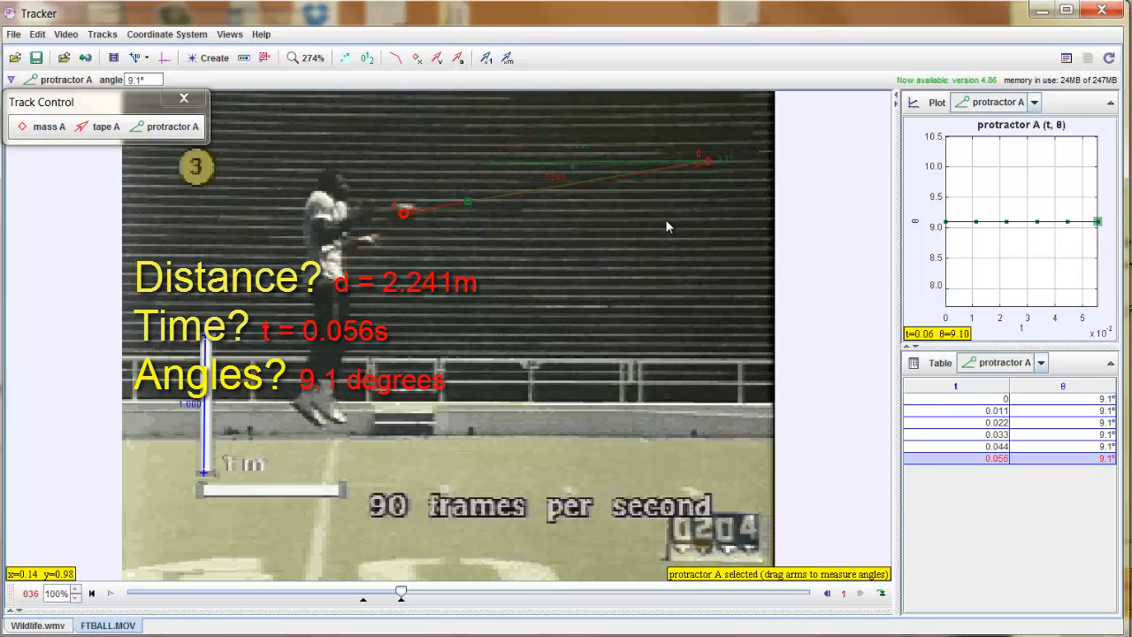